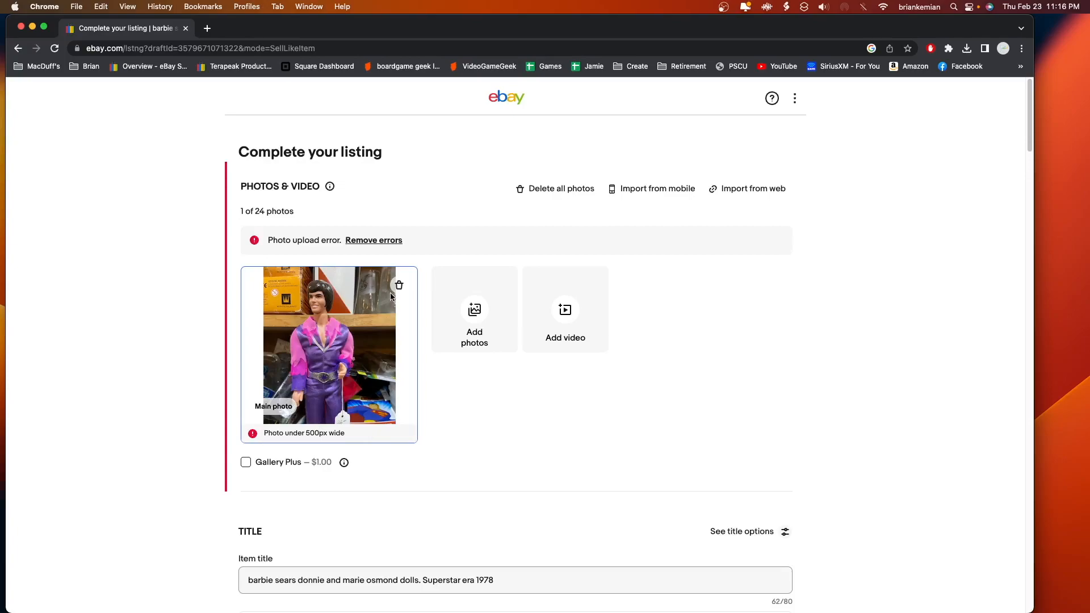
mouse_move(387, 418)
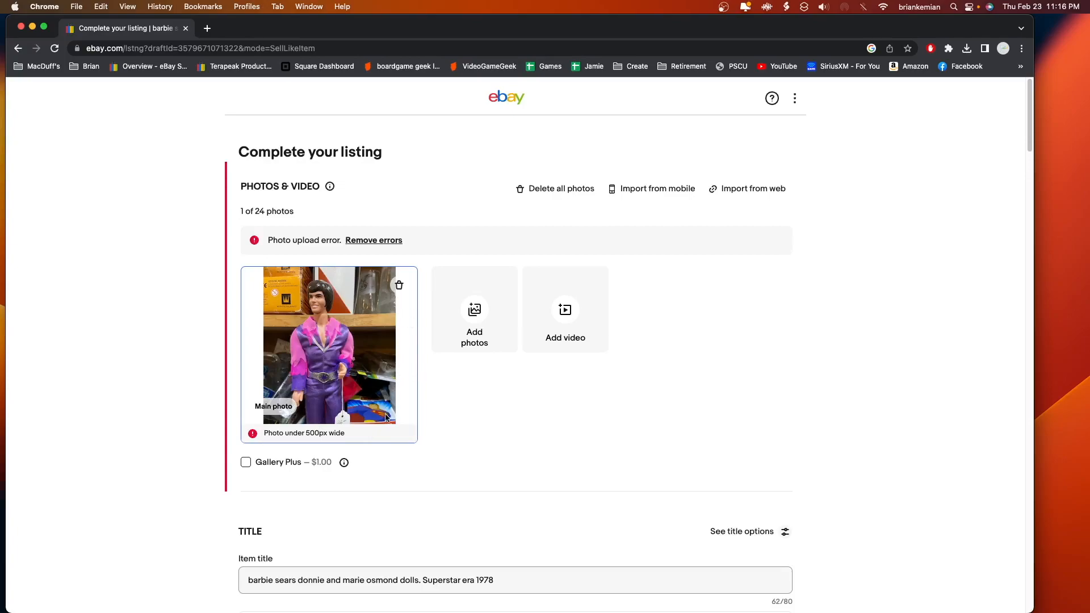
mouse_move(413, 304)
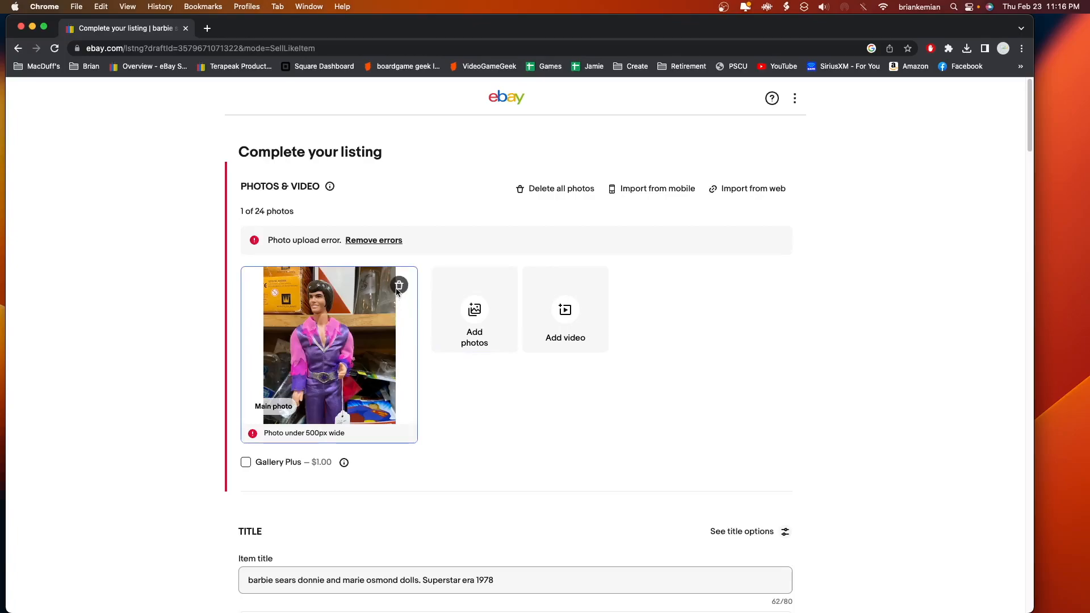
Remove the doll photo flagged as under 500px wide from the eBay draft.
left_click(400, 285)
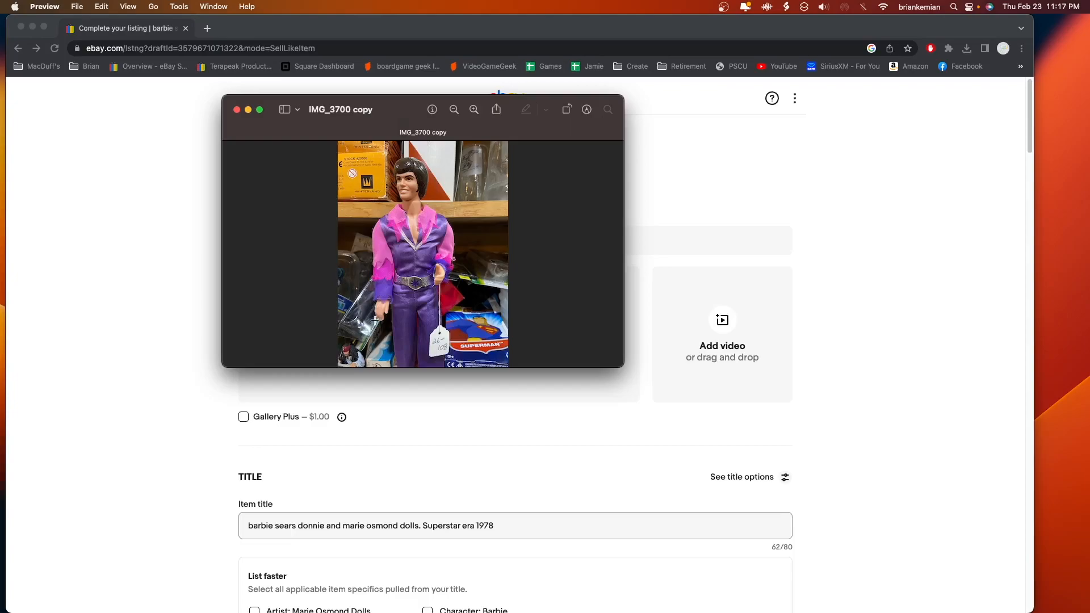
mouse_move(472, 304)
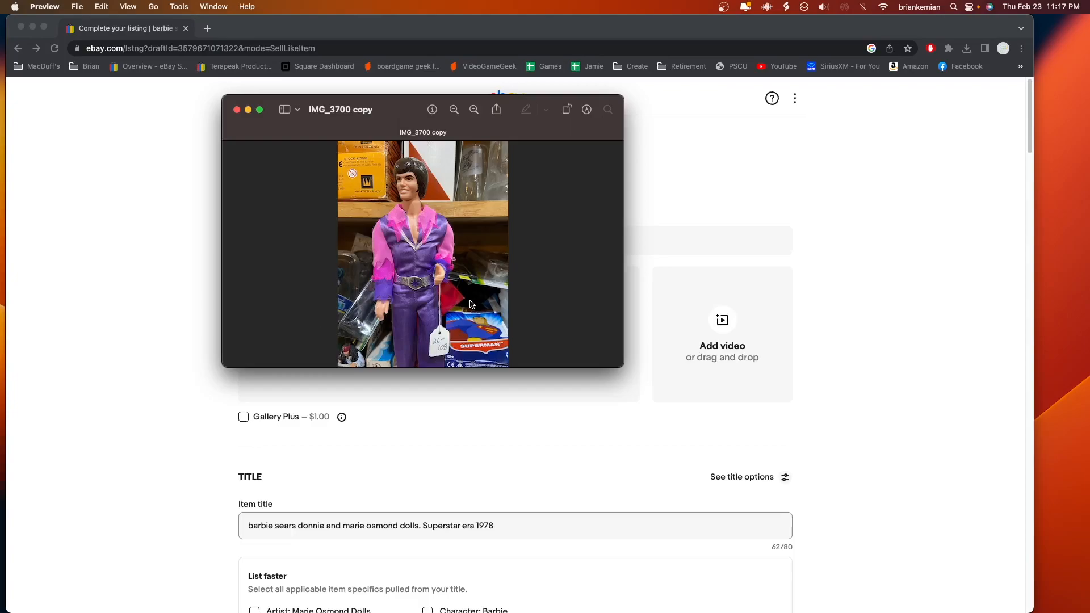
mouse_move(478, 253)
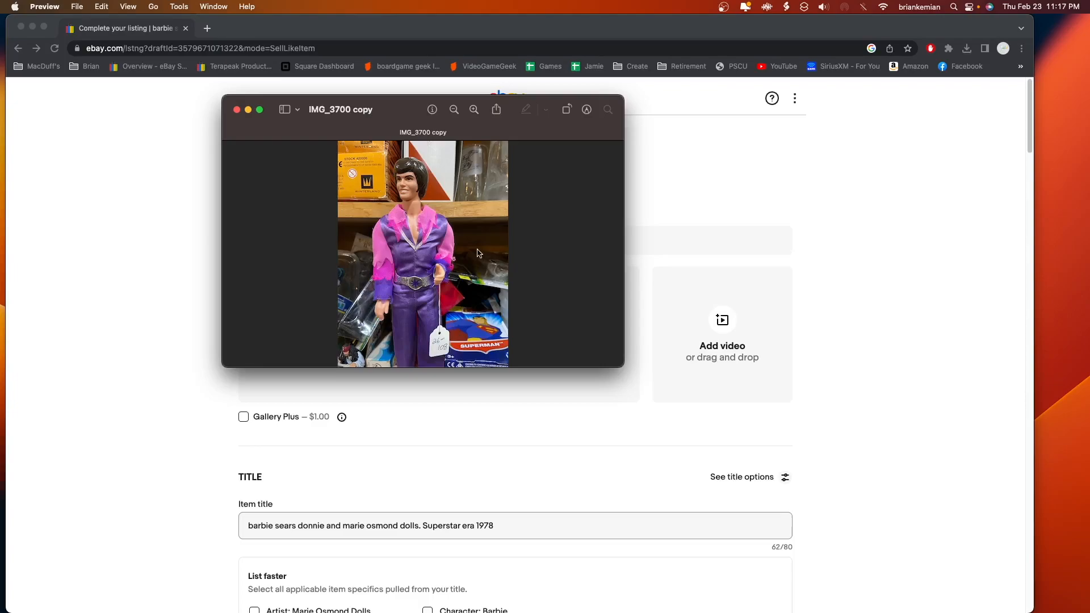
mouse_move(470, 204)
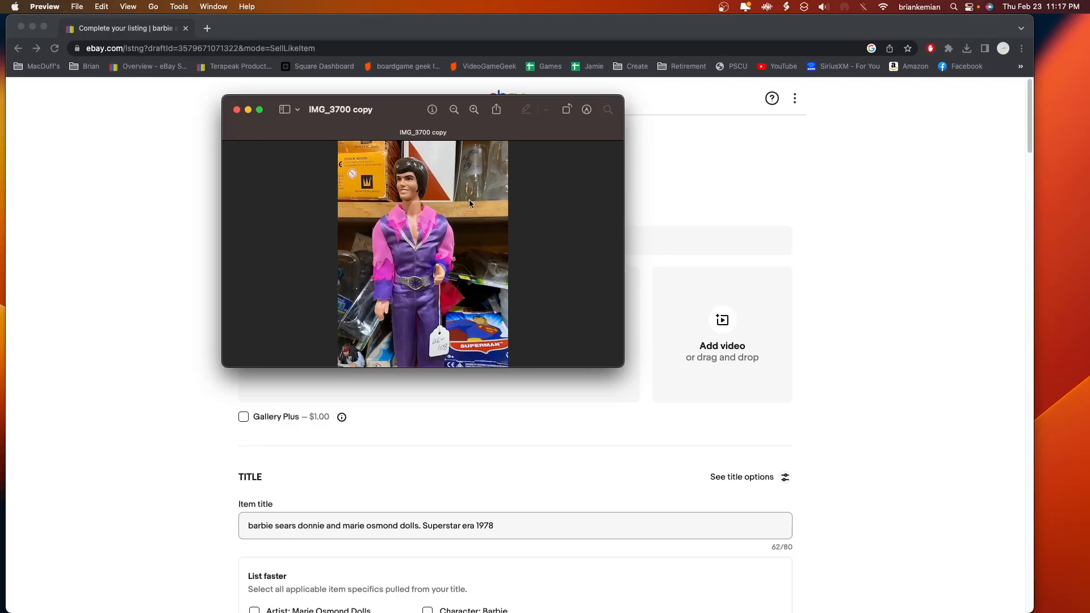
mouse_move(499, 288)
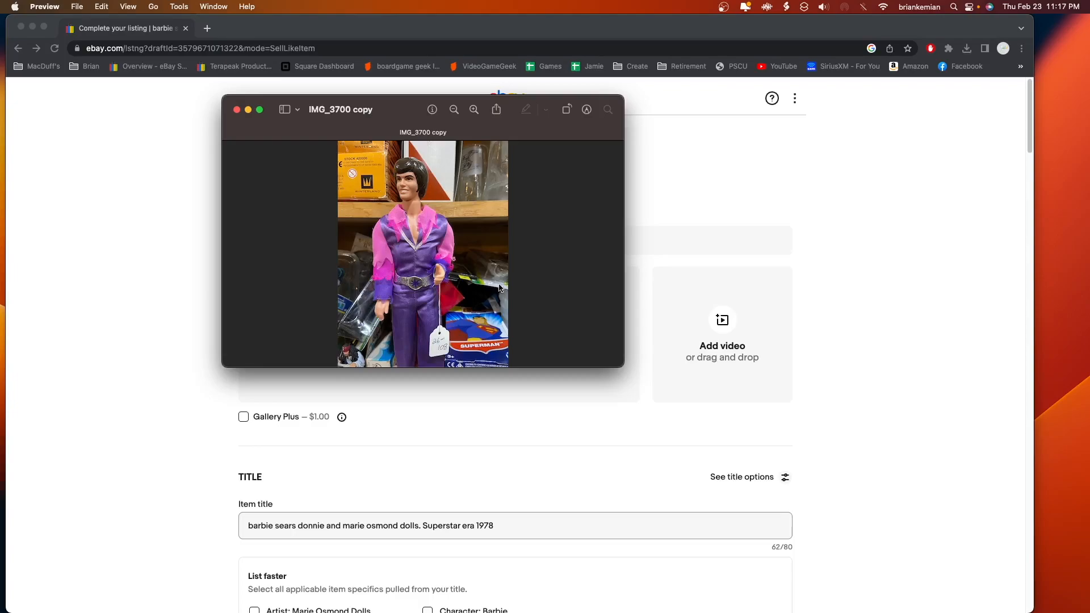
mouse_move(471, 220)
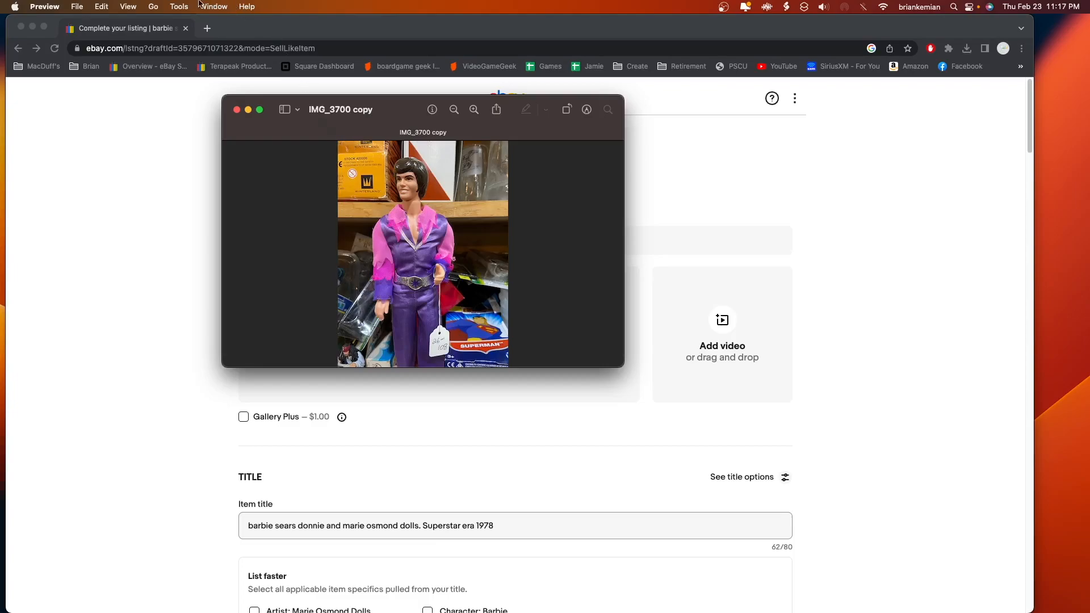
Resize the doll photo to 500 wide by 667 high, scaling proportionally.
left_click(178, 6)
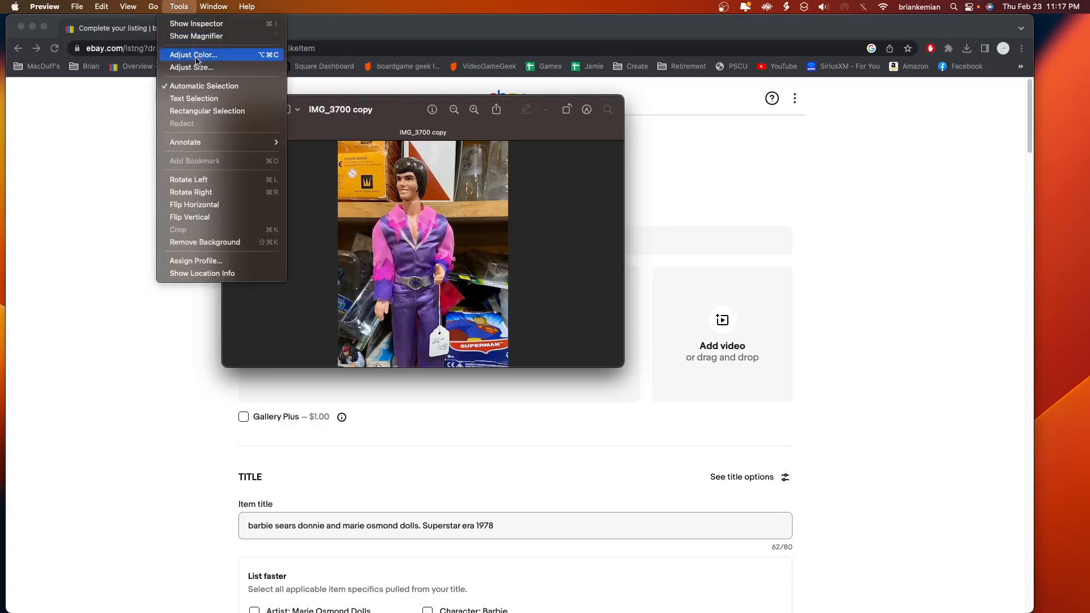
mouse_move(196, 67)
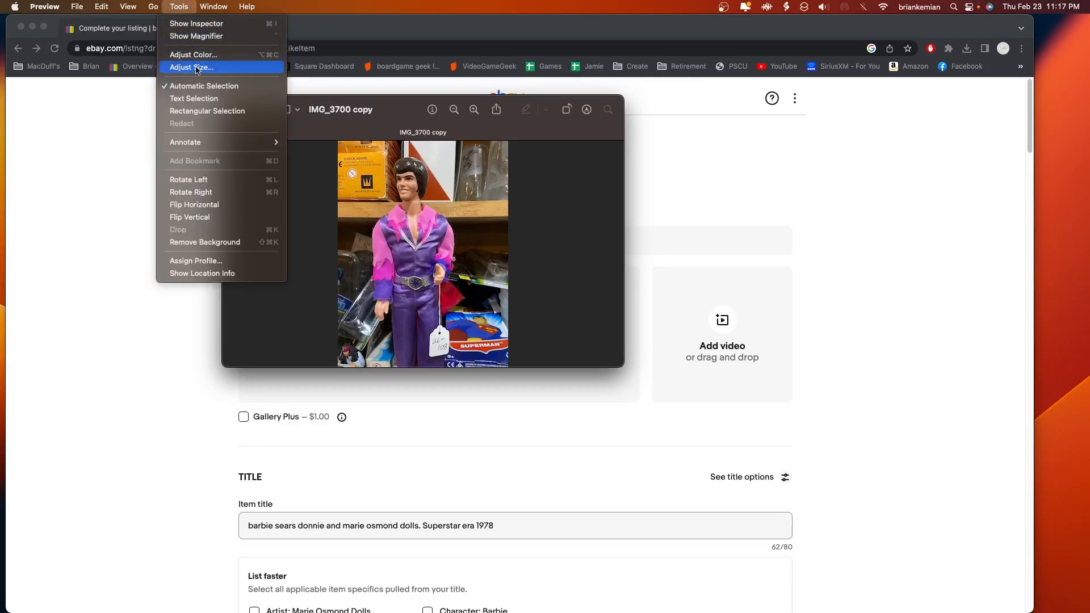
left_click(191, 67)
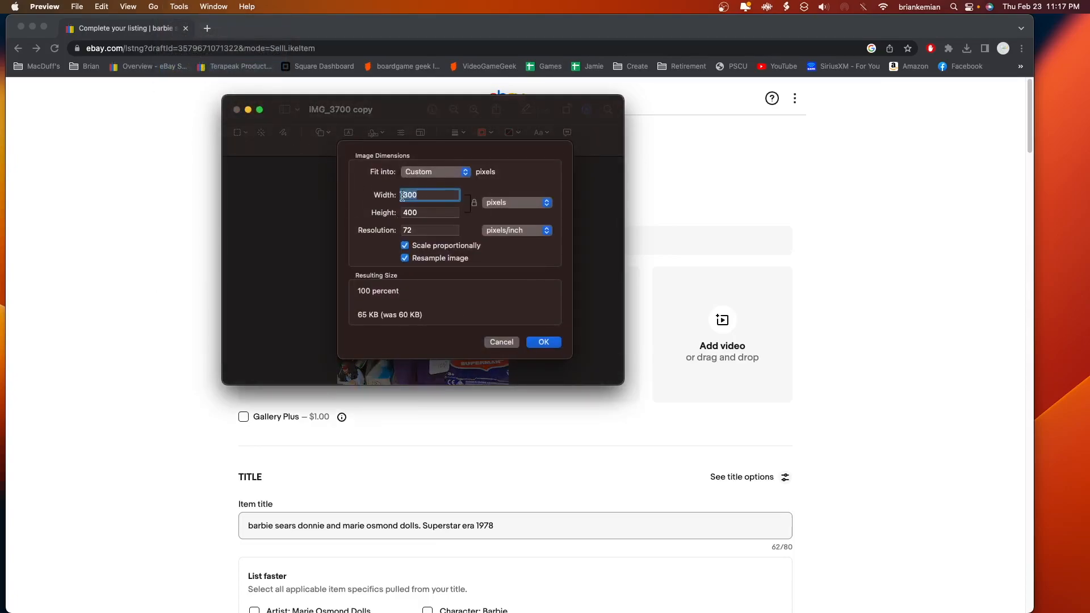
type("50")
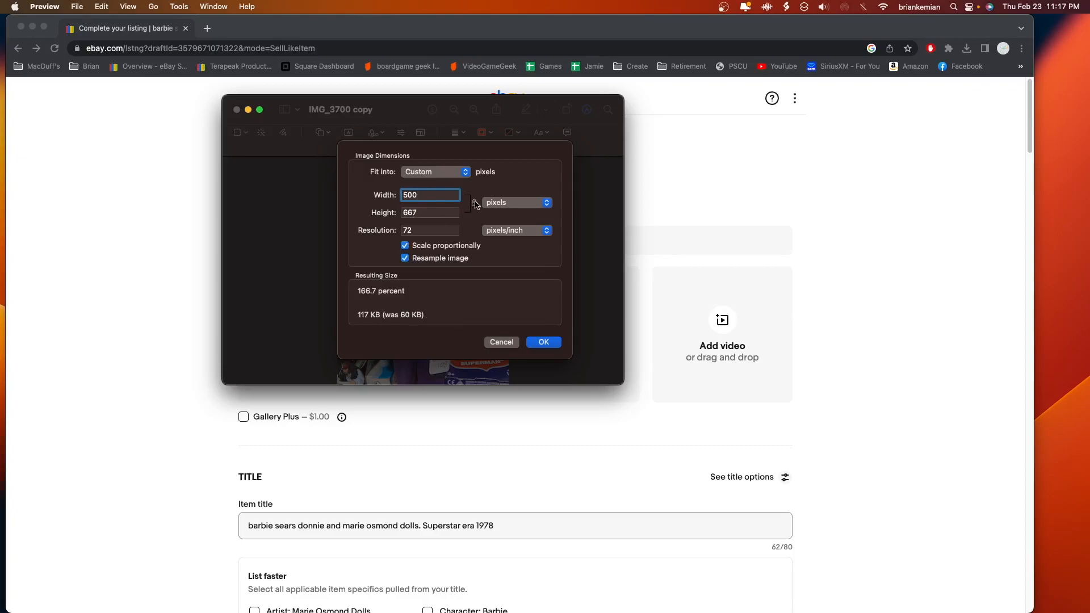
mouse_move(473, 204)
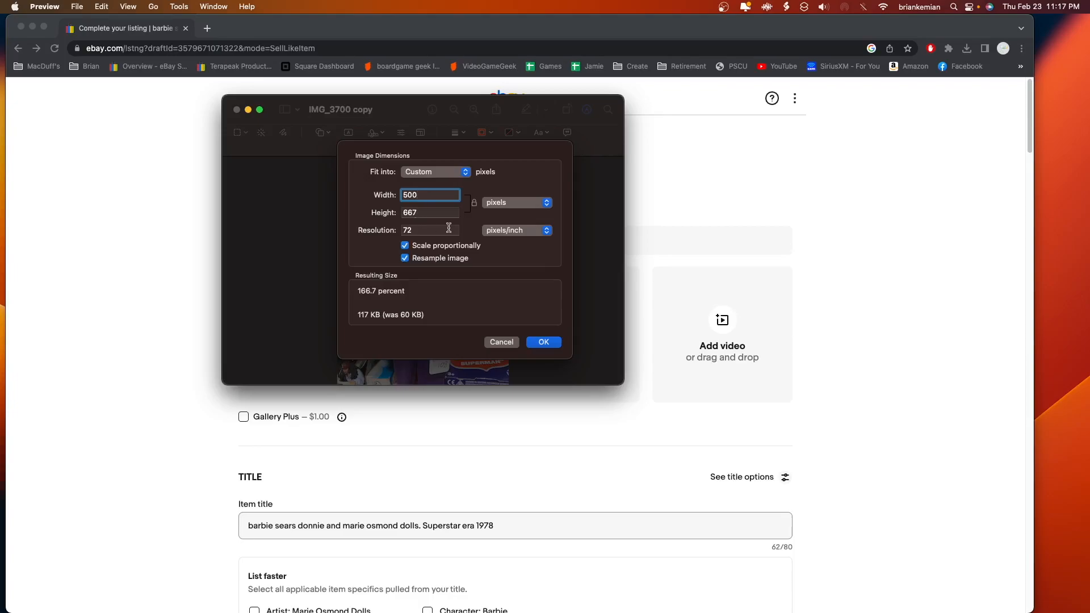
left_click(544, 341)
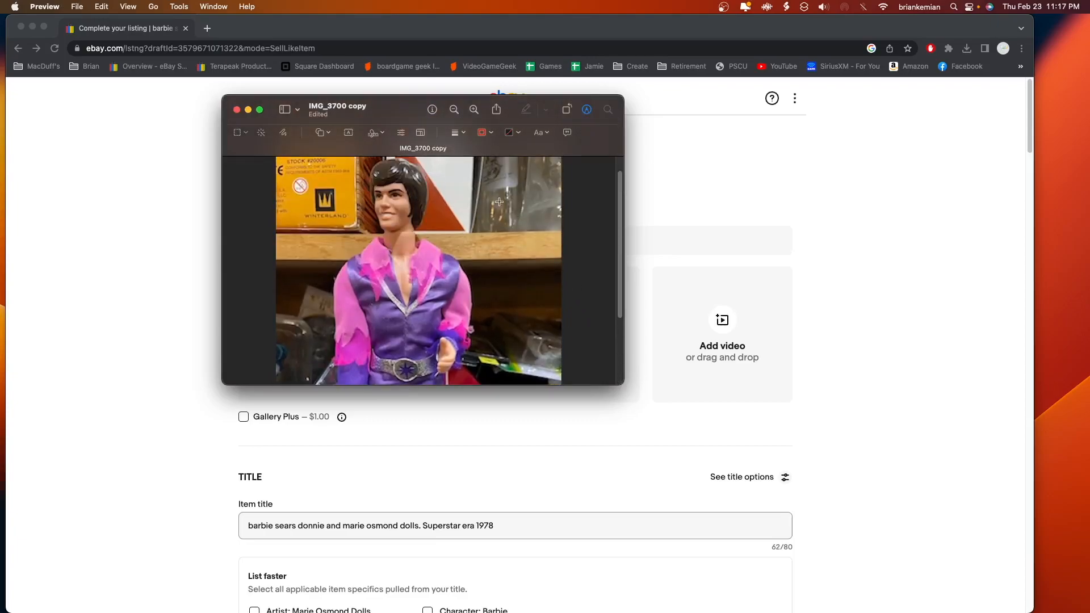
left_click(77, 6)
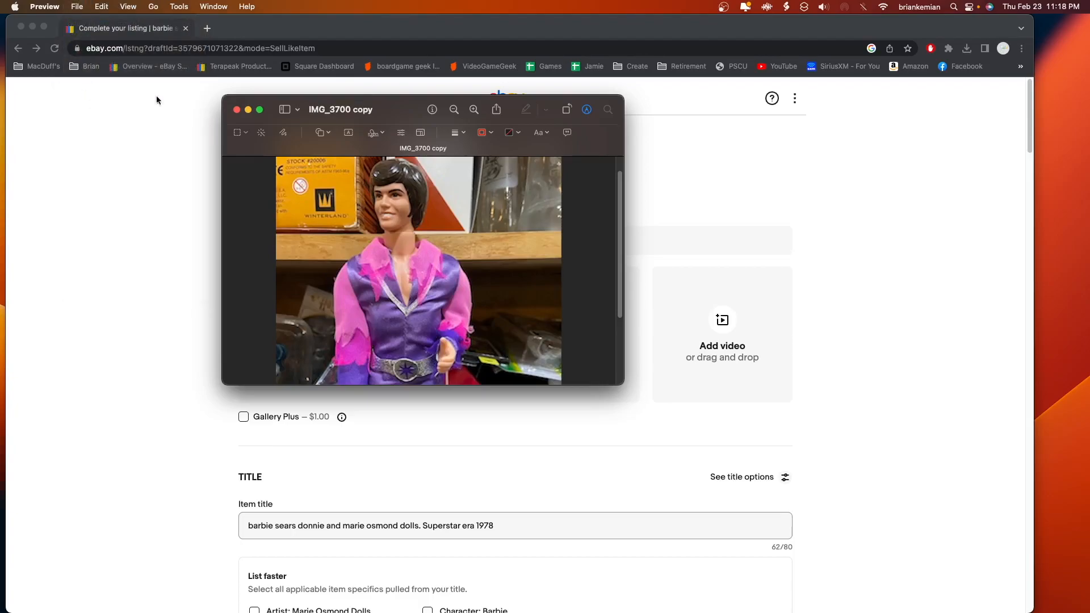
Upload the resized 500×667 doll photo to the eBay listing's Photos section.
left_click(237, 110)
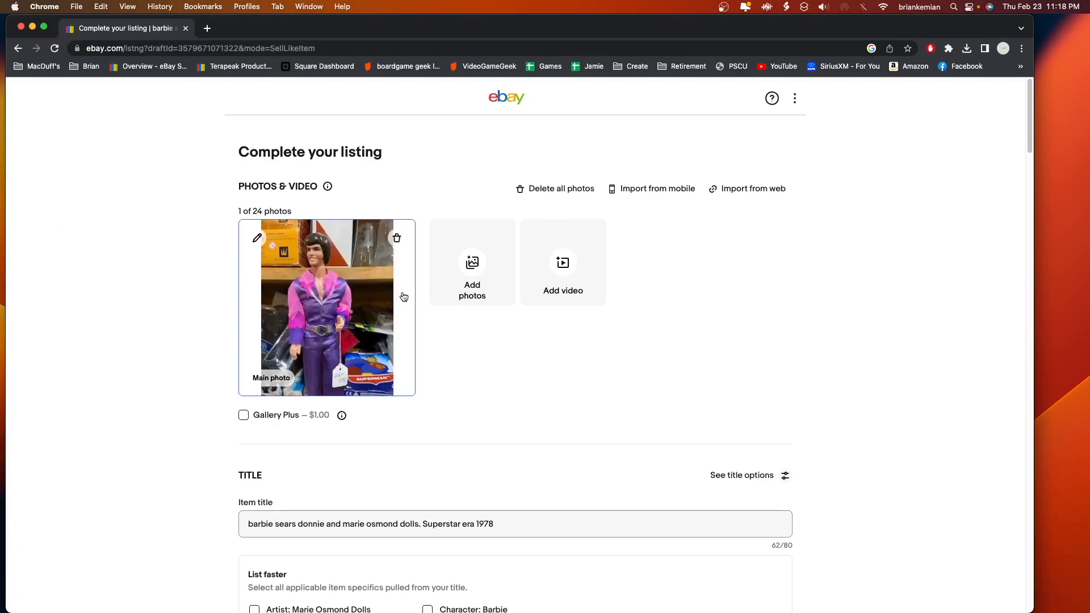
mouse_move(486, 369)
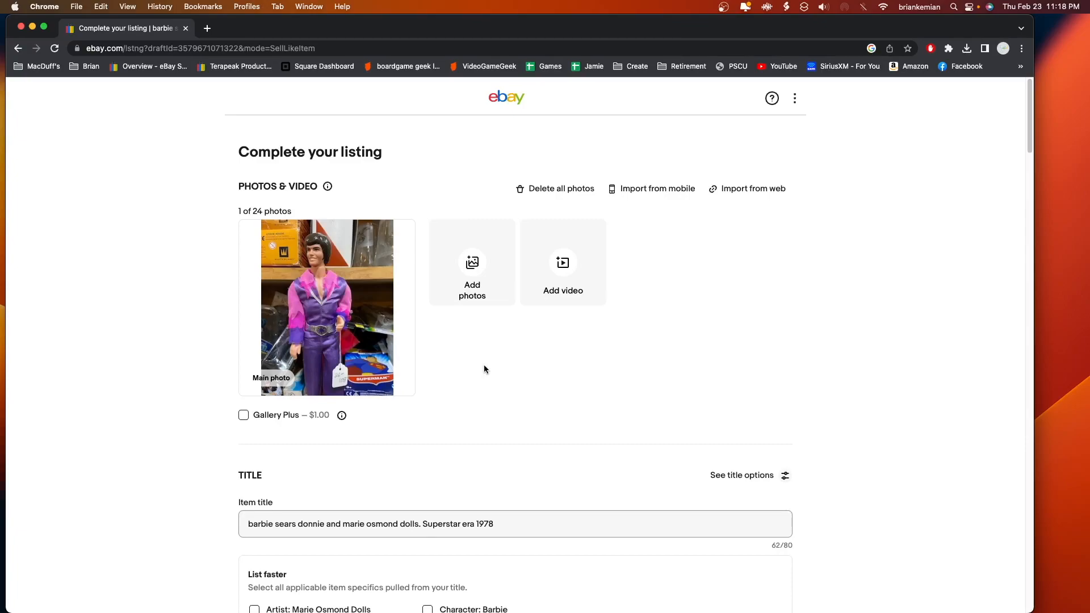
left_click(555, 189)
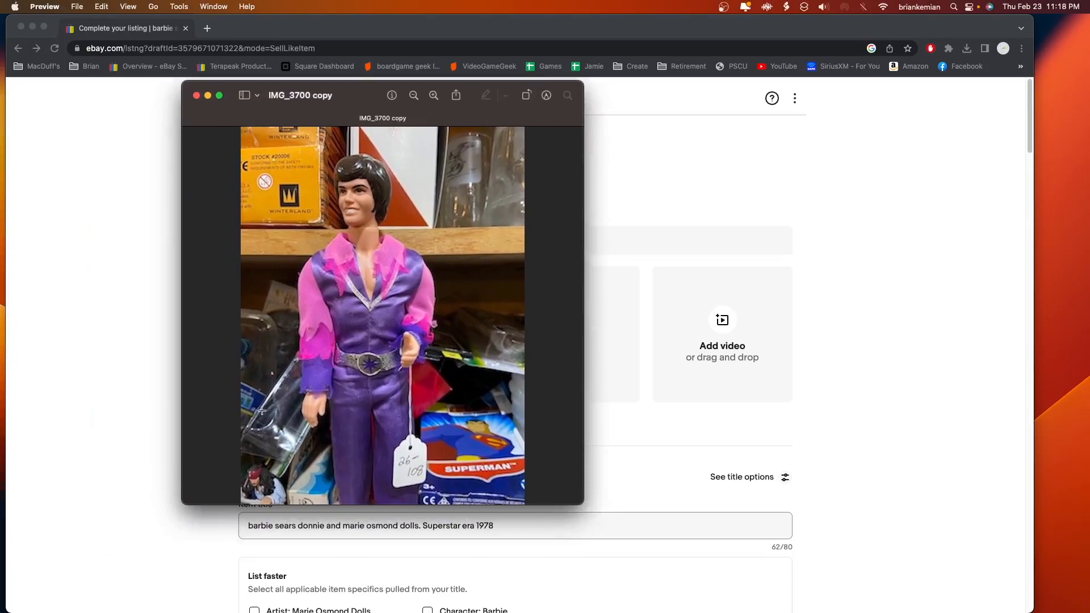
mouse_move(484, 386)
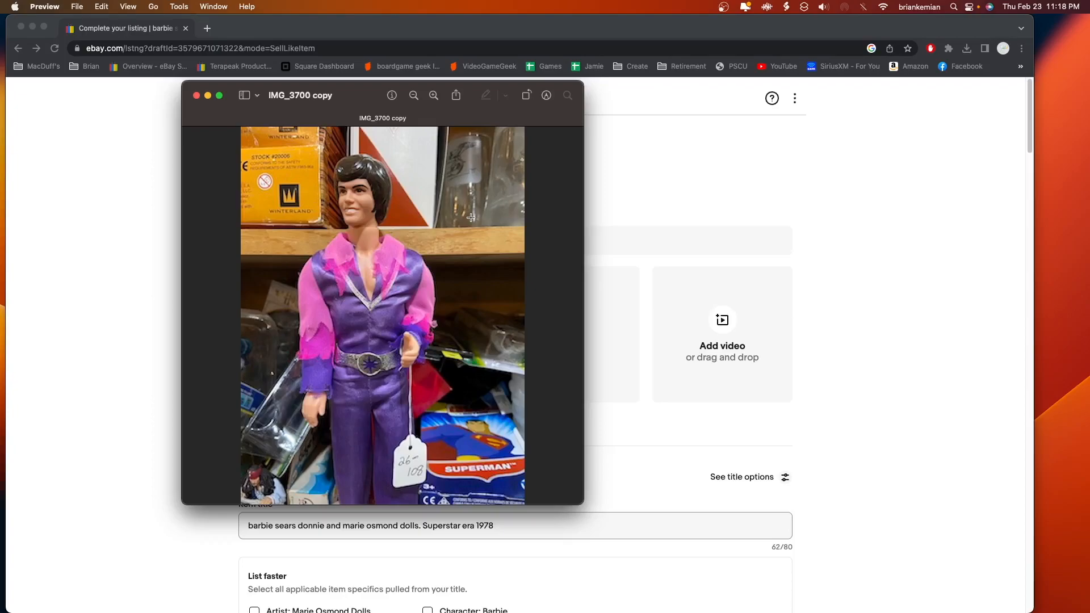
mouse_move(465, 218)
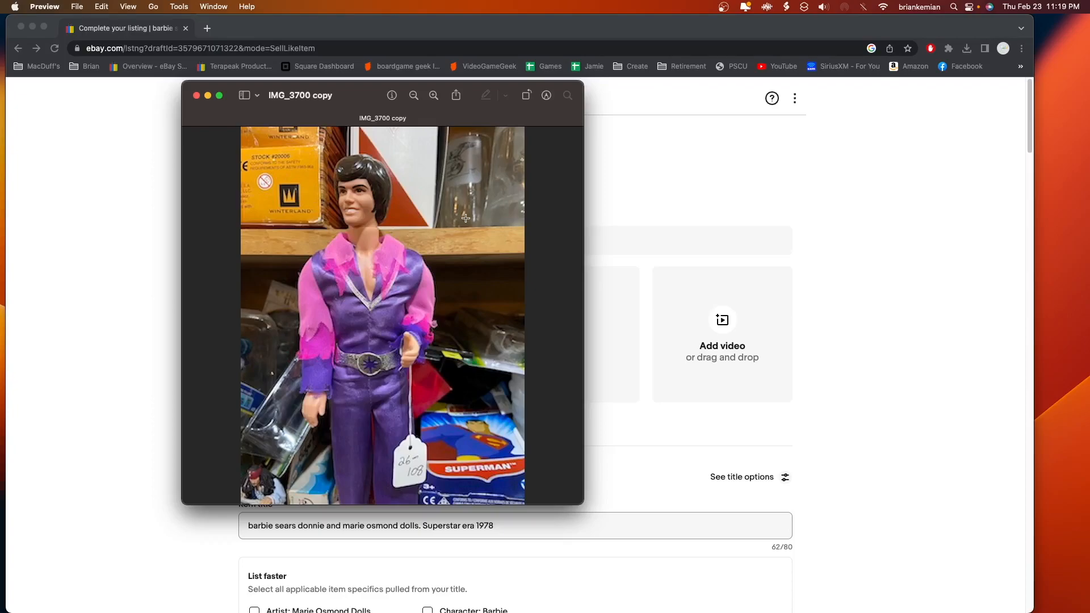
mouse_move(270, 278)
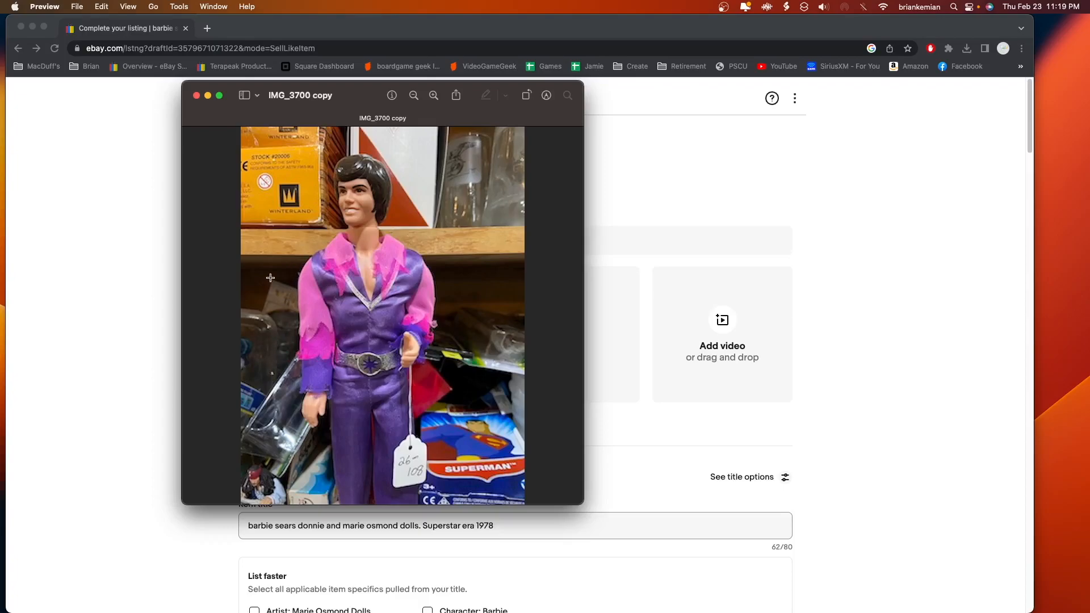
mouse_move(279, 275)
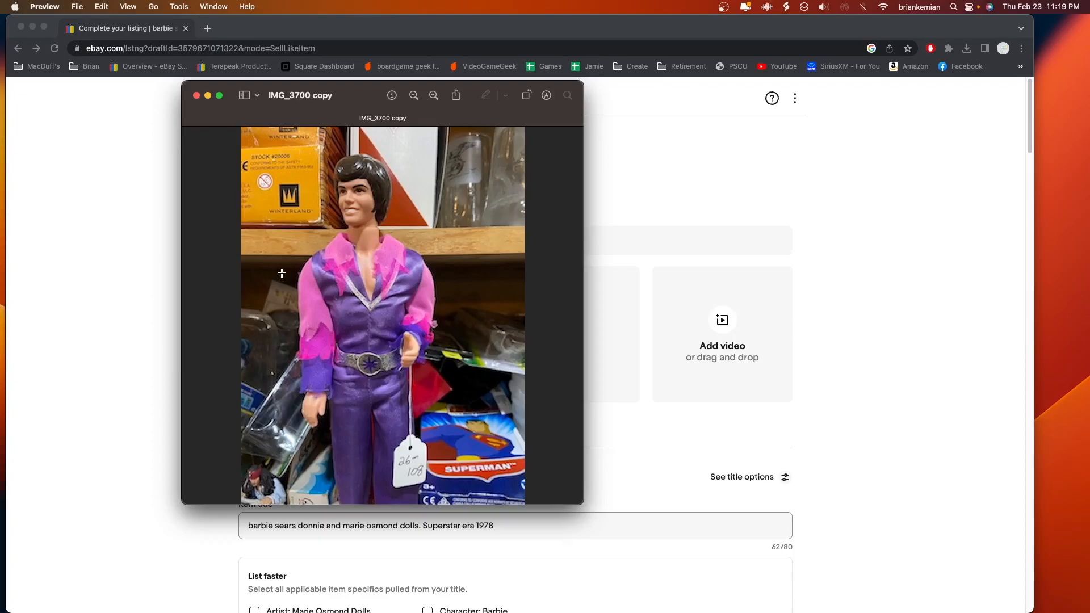
mouse_move(355, 147)
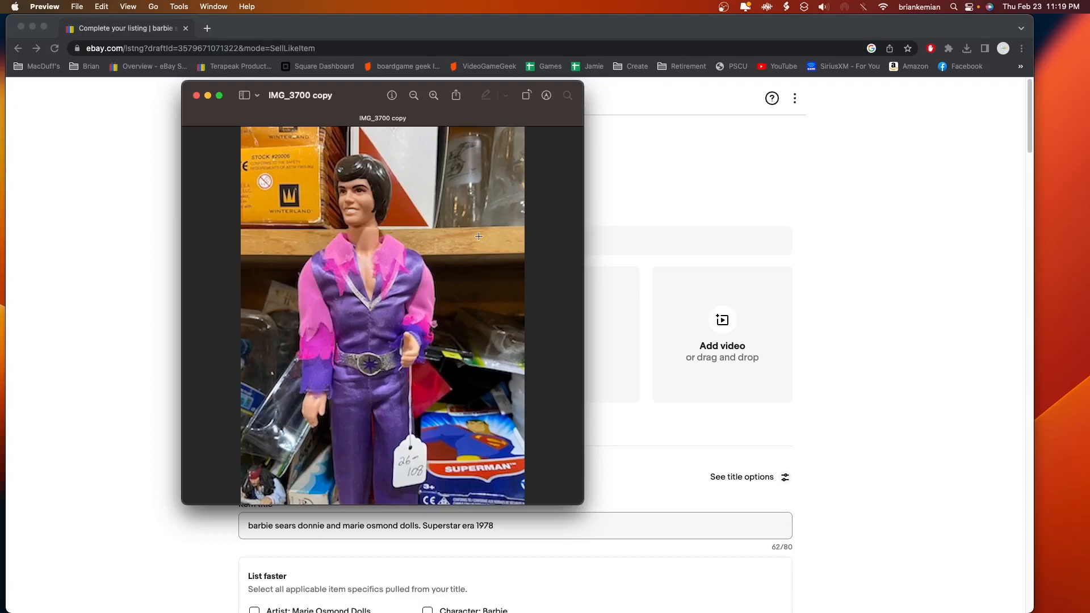
Remove the doll photo's background and accept converting it to PNG.
left_click(178, 7)
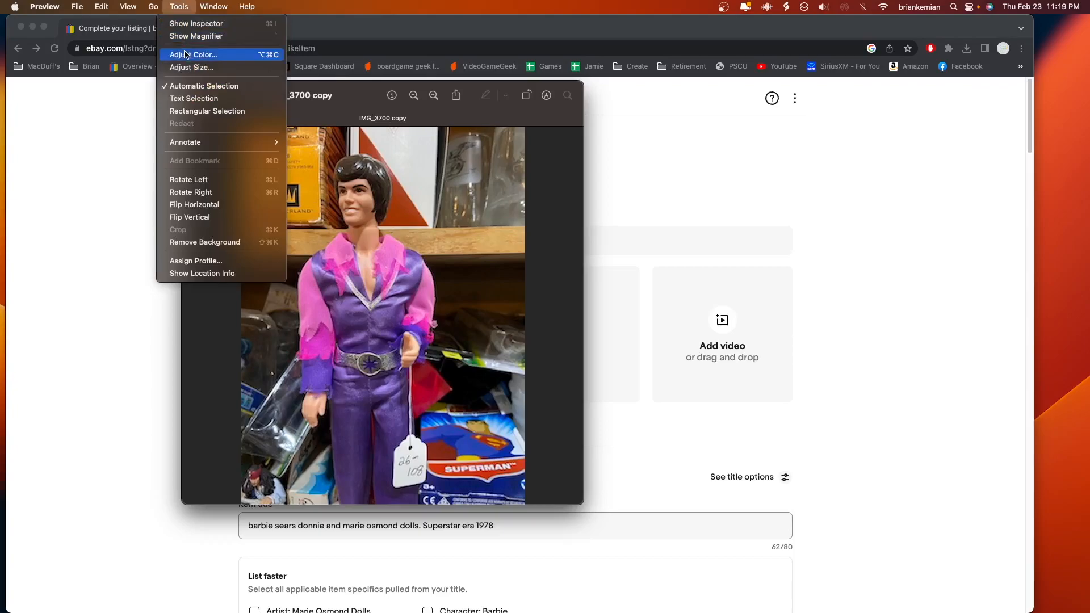
mouse_move(194, 205)
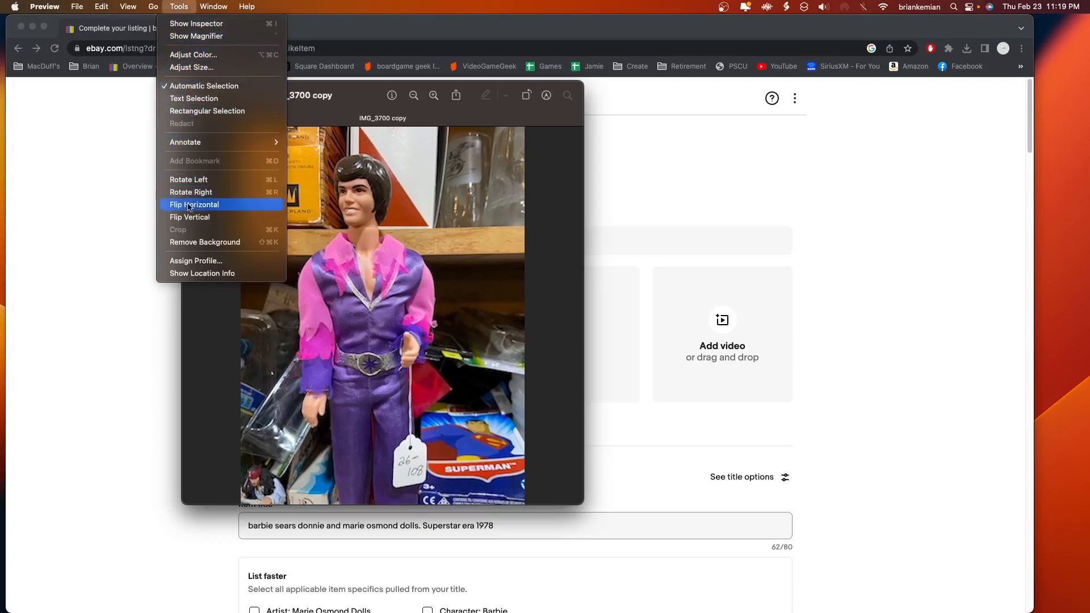
mouse_move(197, 242)
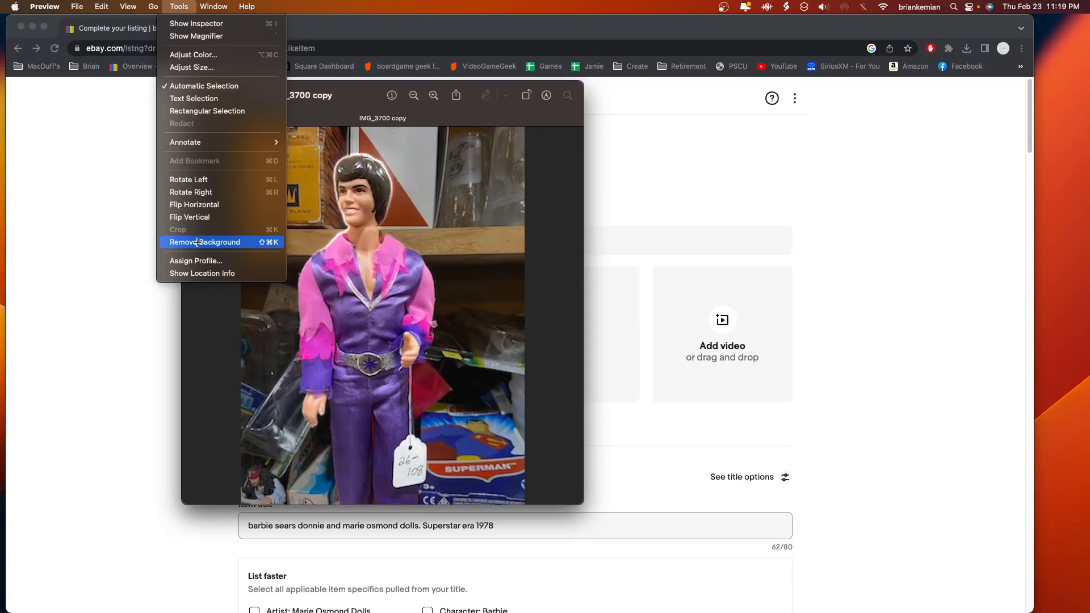
left_click(204, 242)
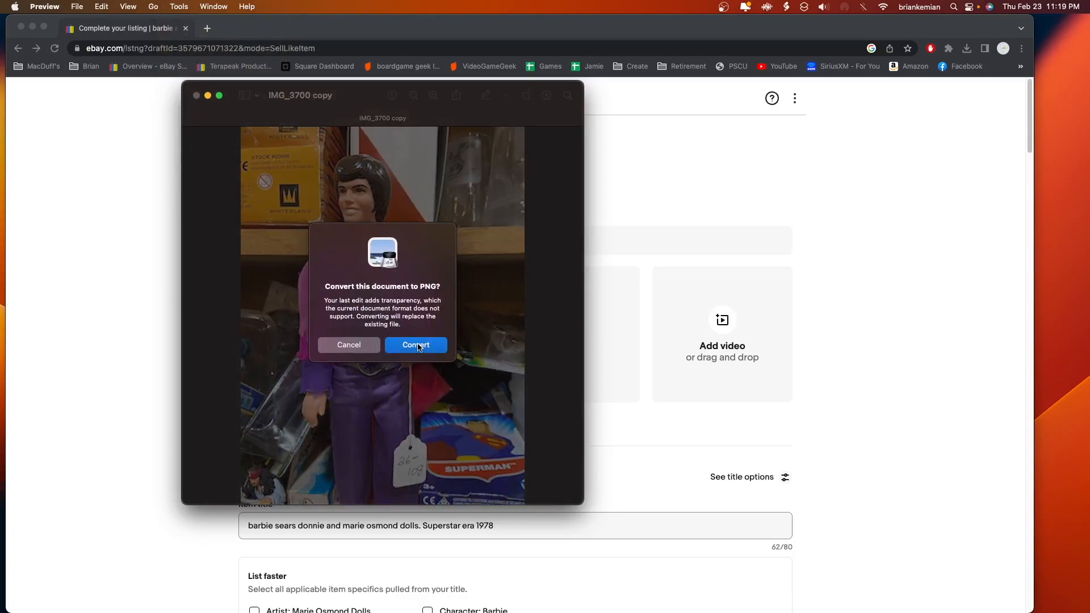
left_click(416, 345)
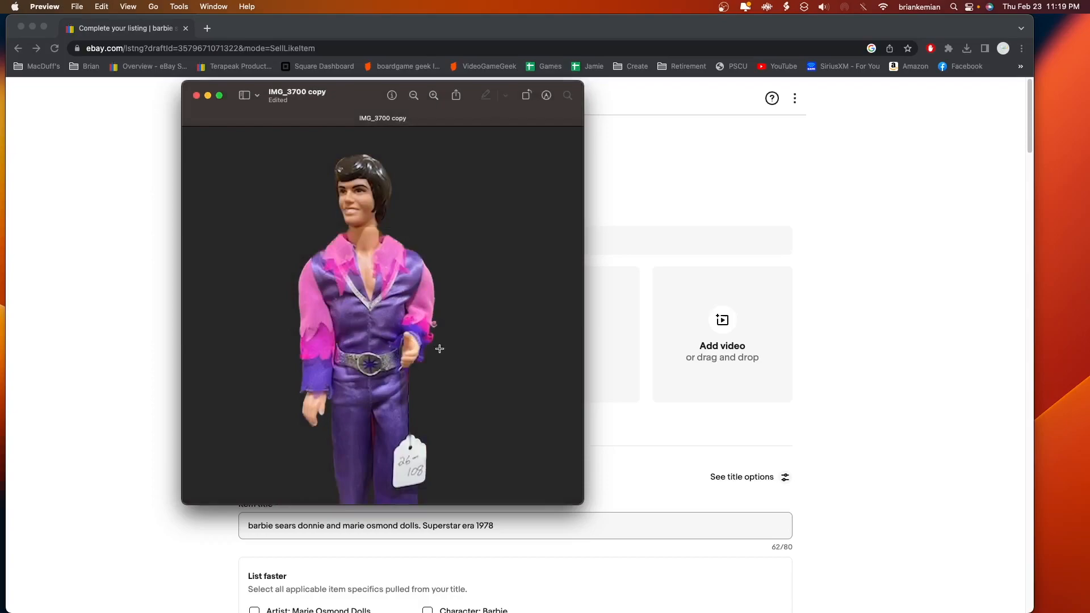
mouse_move(546, 384)
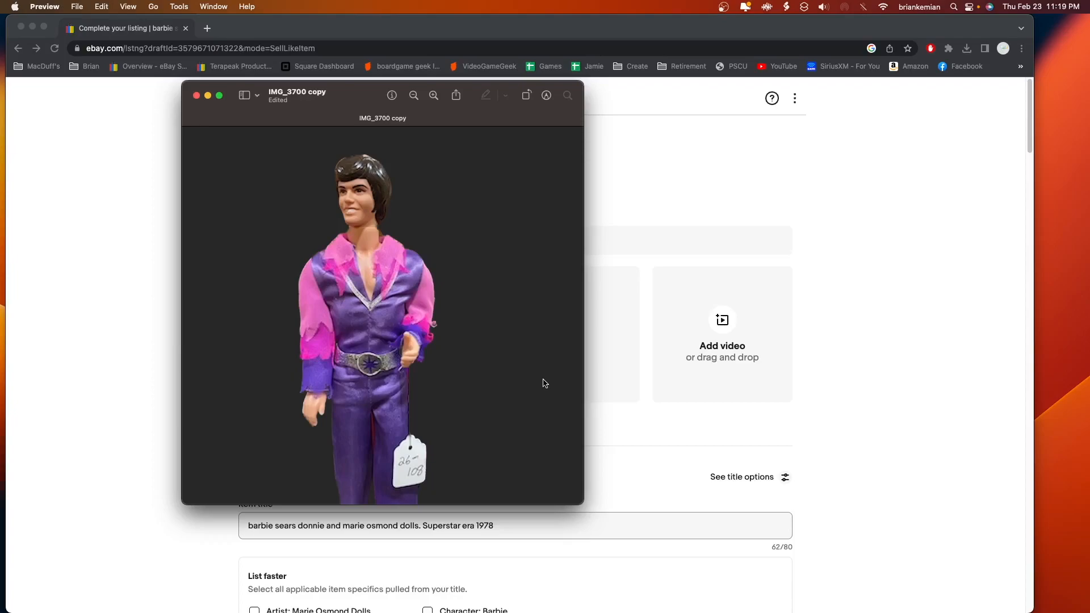
mouse_move(321, 171)
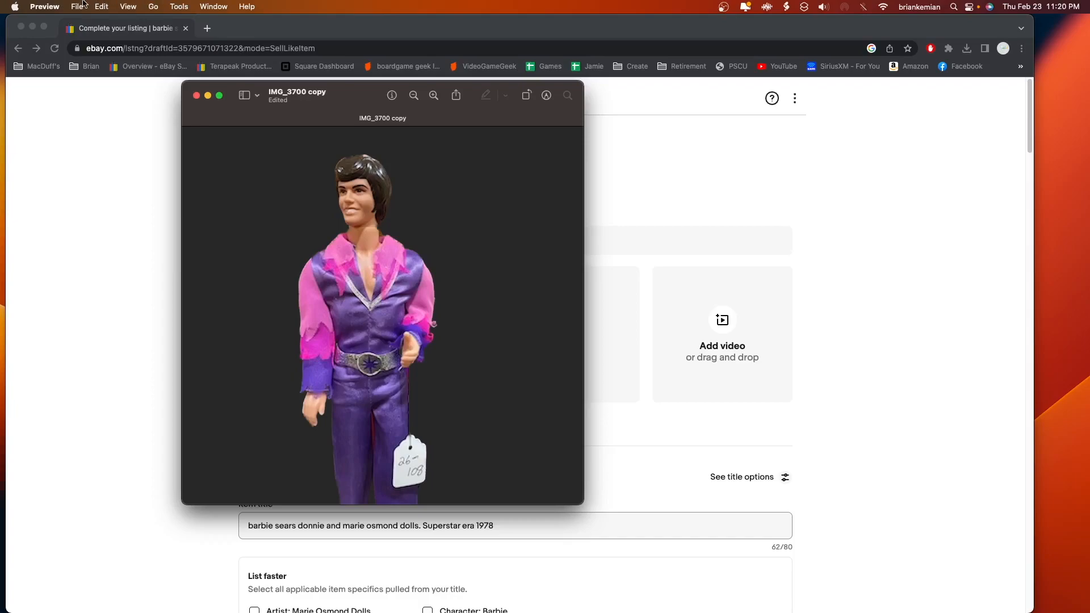
left_click(76, 6)
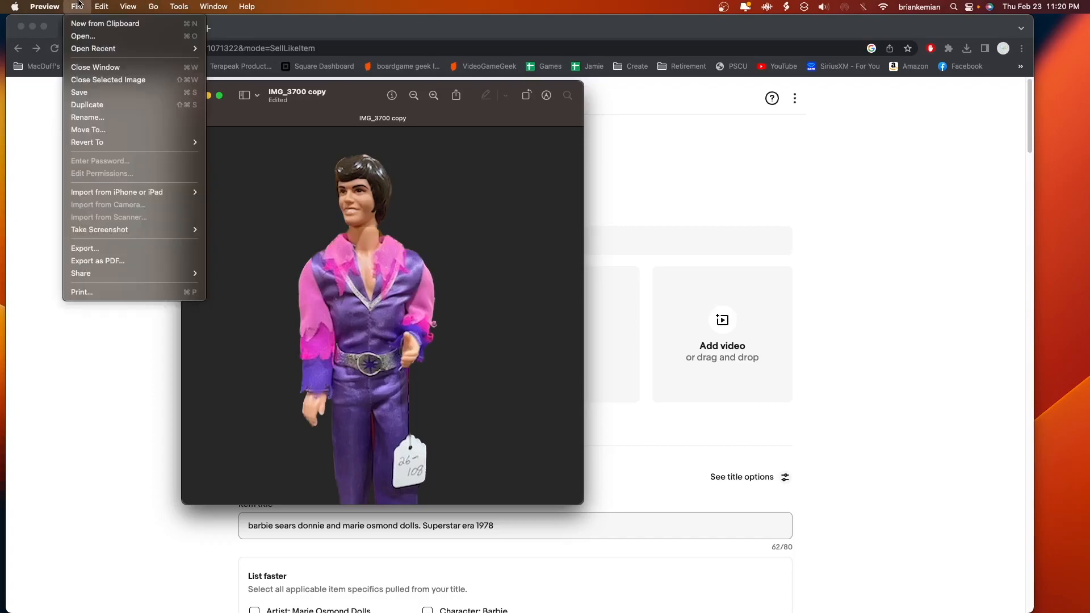
mouse_move(82, 104)
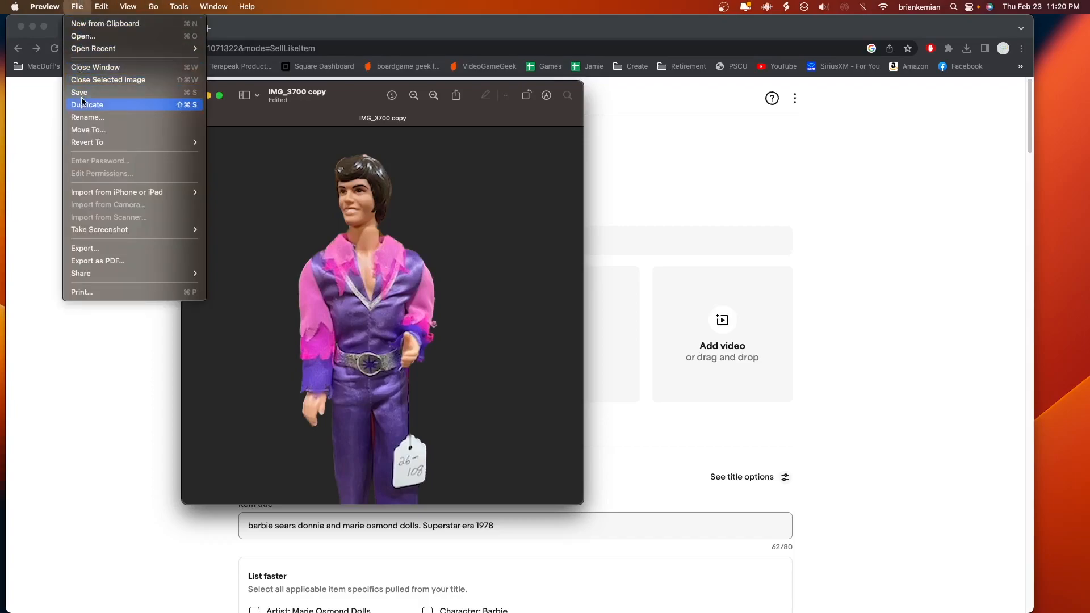
mouse_move(94, 246)
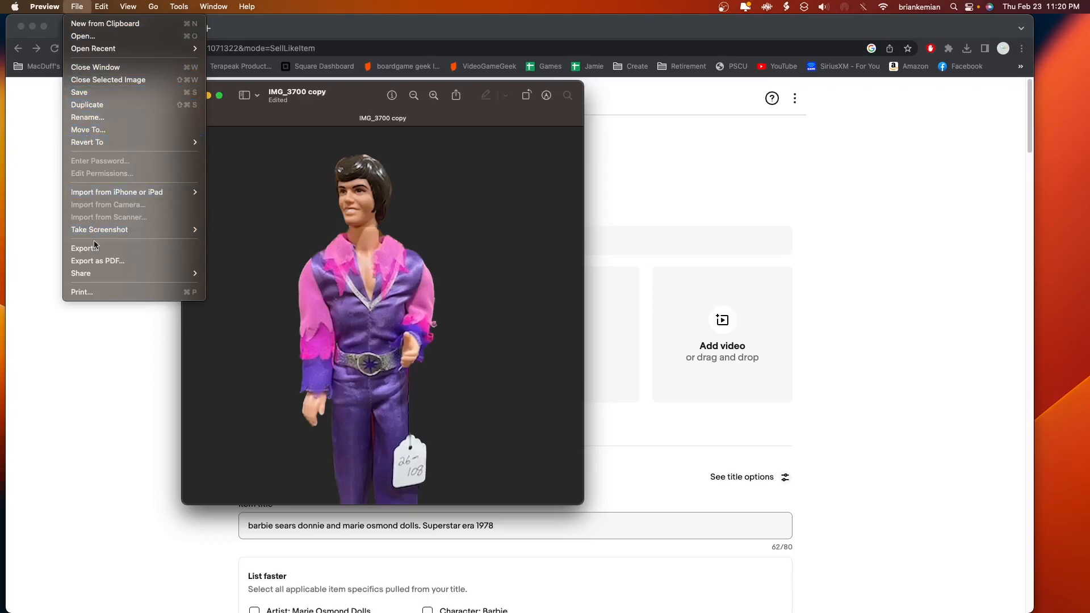
Export the doll cutout as JPEG at Best quality and close the edited copy.
left_click(84, 248)
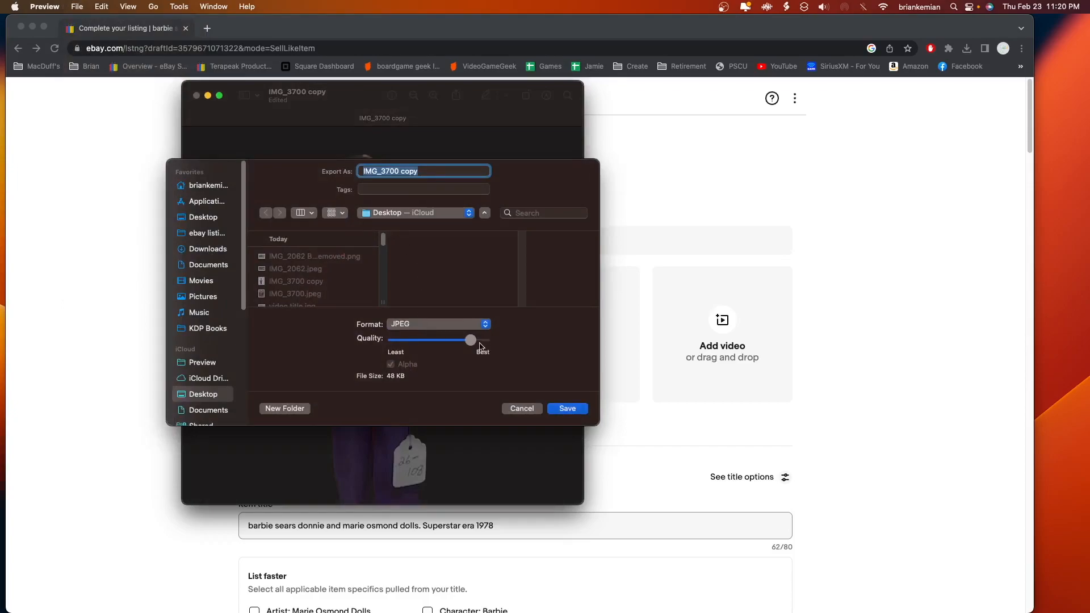
left_click_drag(471, 341, 483, 340)
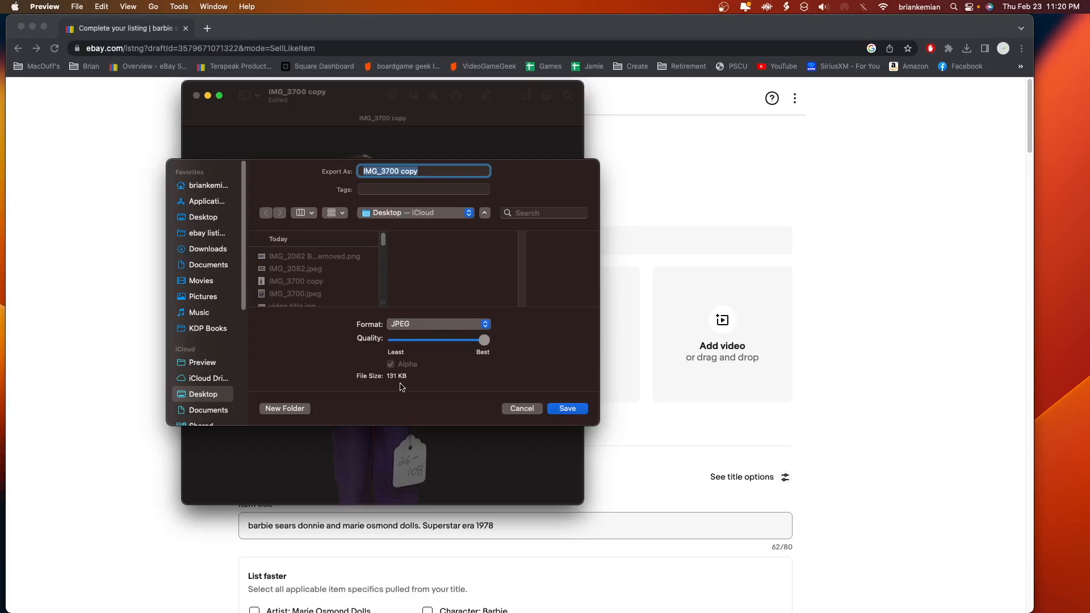
mouse_move(410, 382)
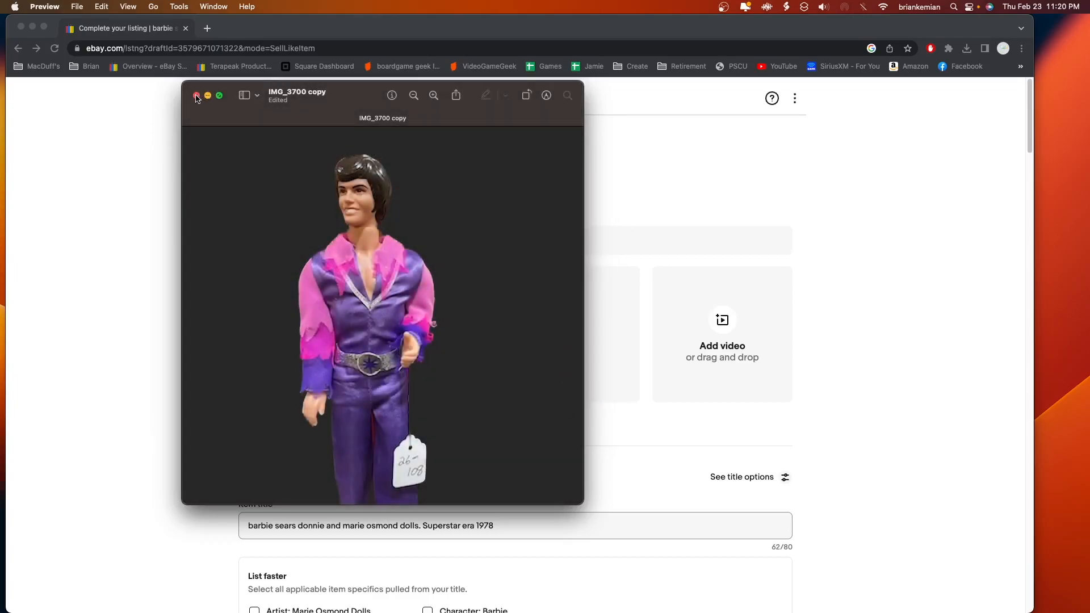
left_click(196, 95)
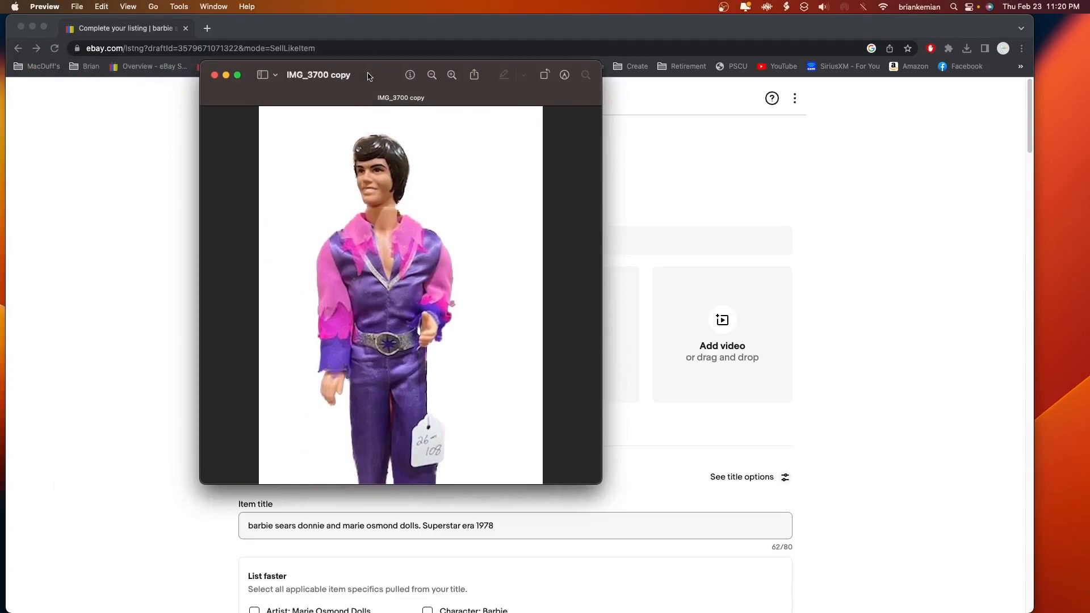
mouse_move(517, 227)
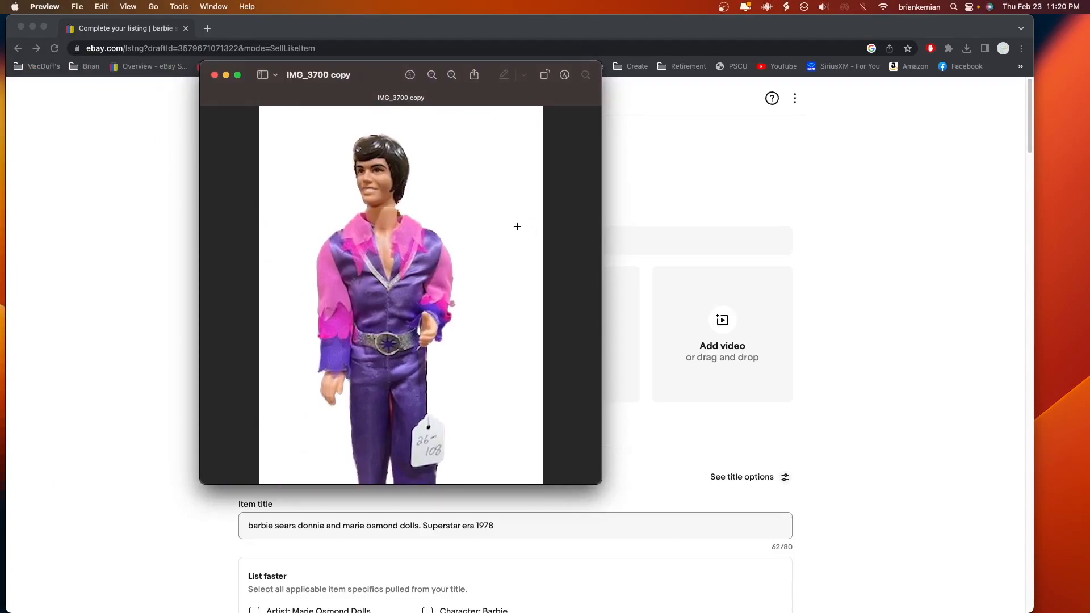
mouse_move(486, 455)
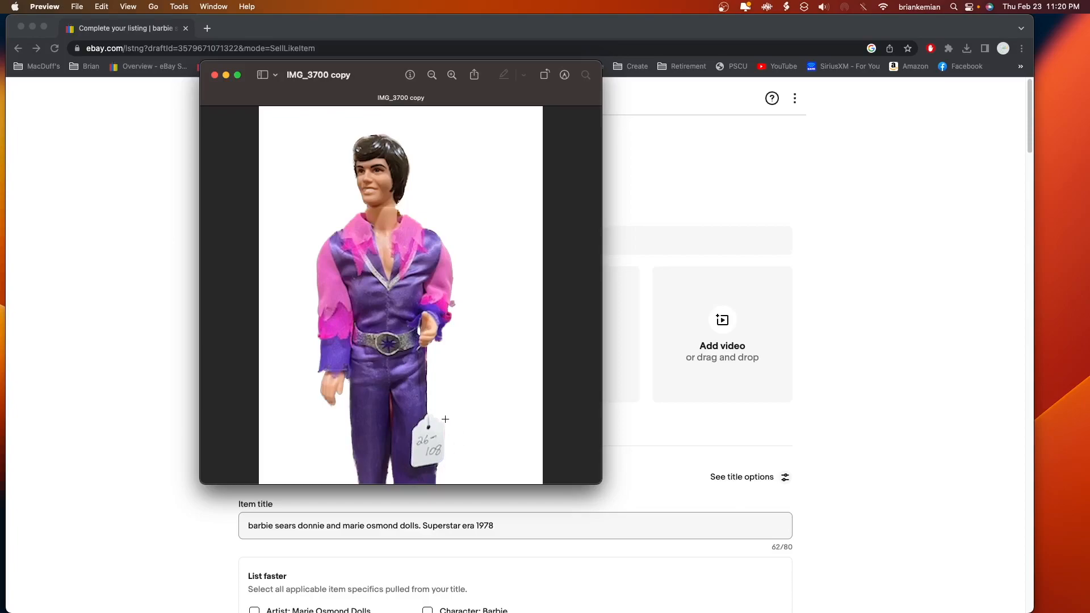
mouse_move(458, 463)
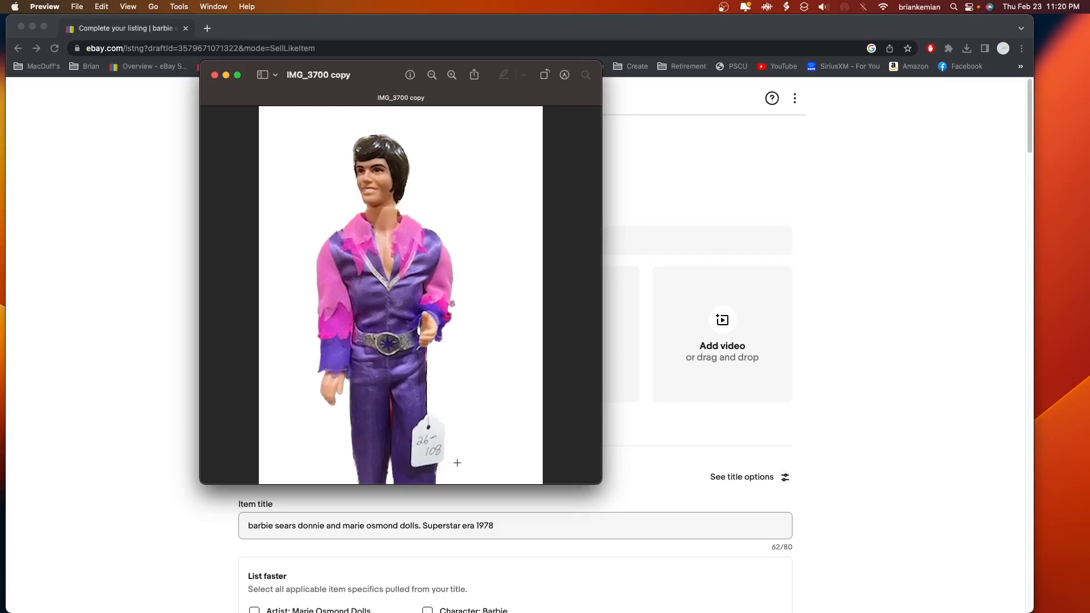
mouse_move(384, 90)
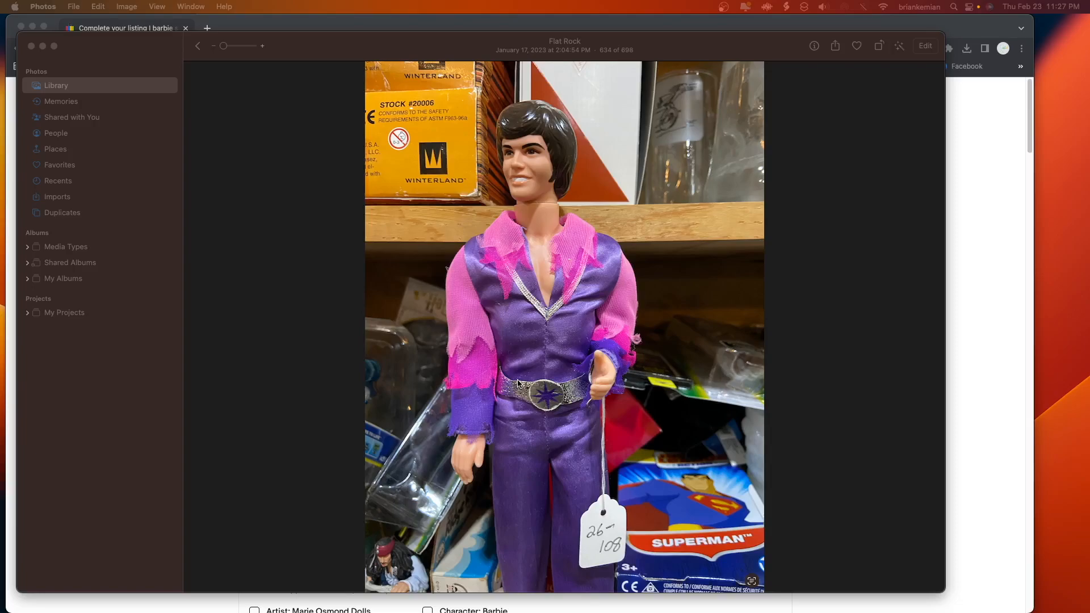
mouse_move(531, 231)
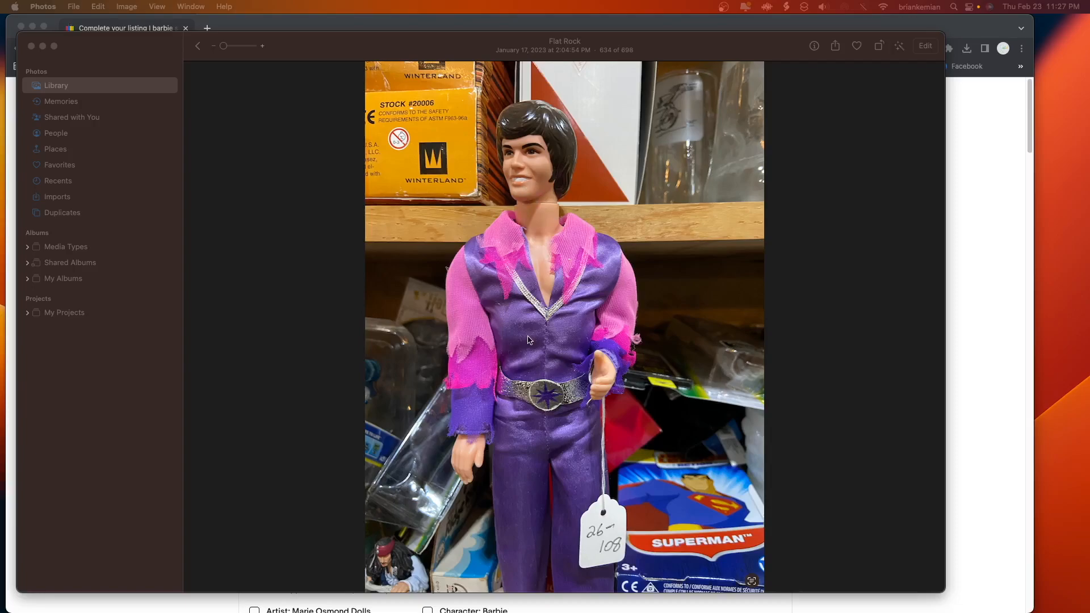
mouse_move(528, 338)
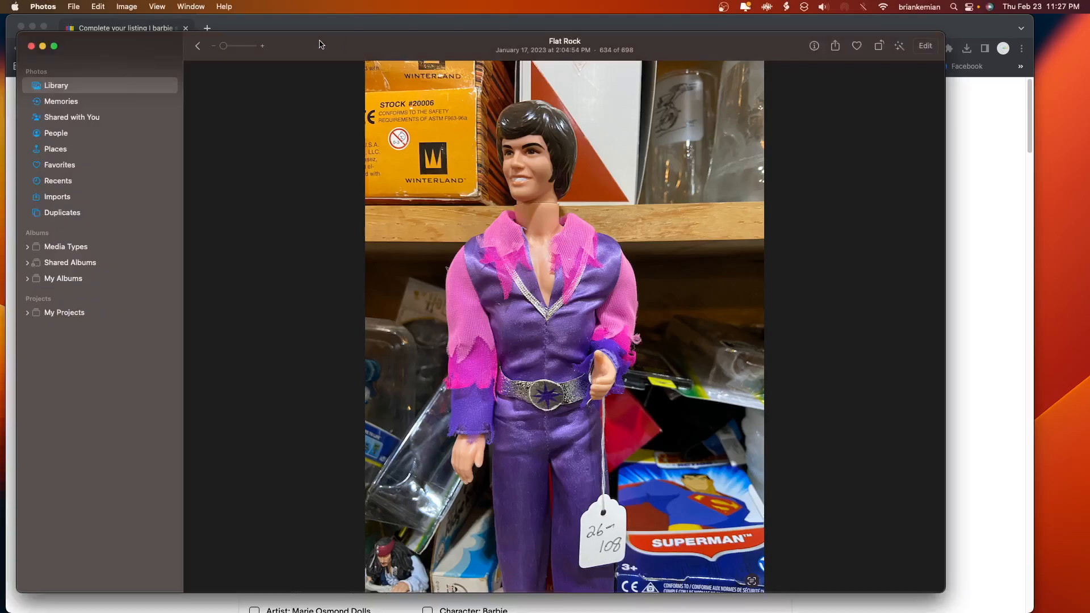
mouse_move(194, 77)
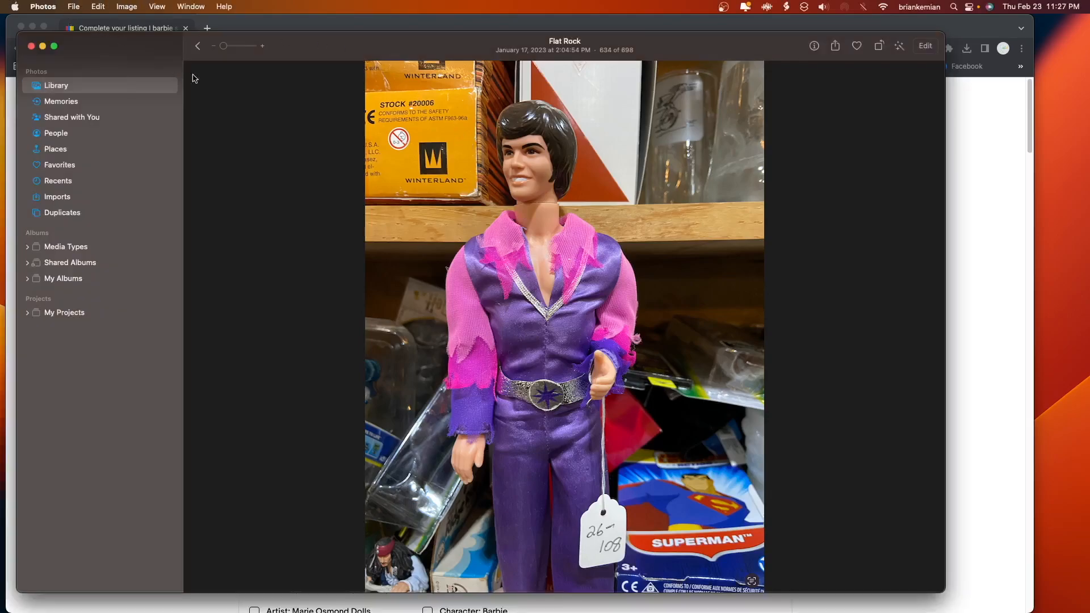
mouse_move(402, 393)
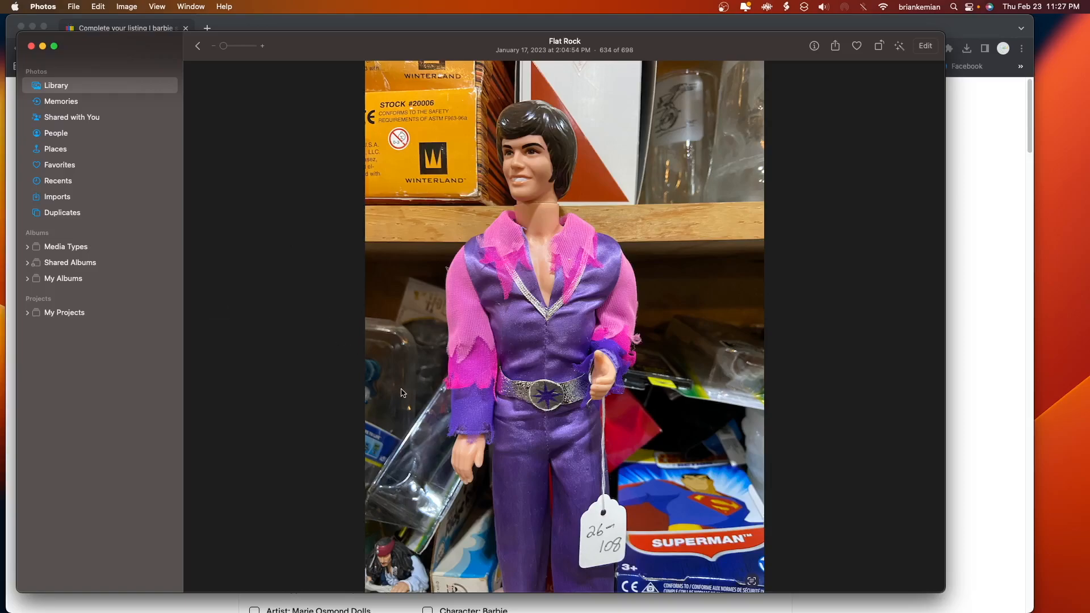
mouse_move(560, 319)
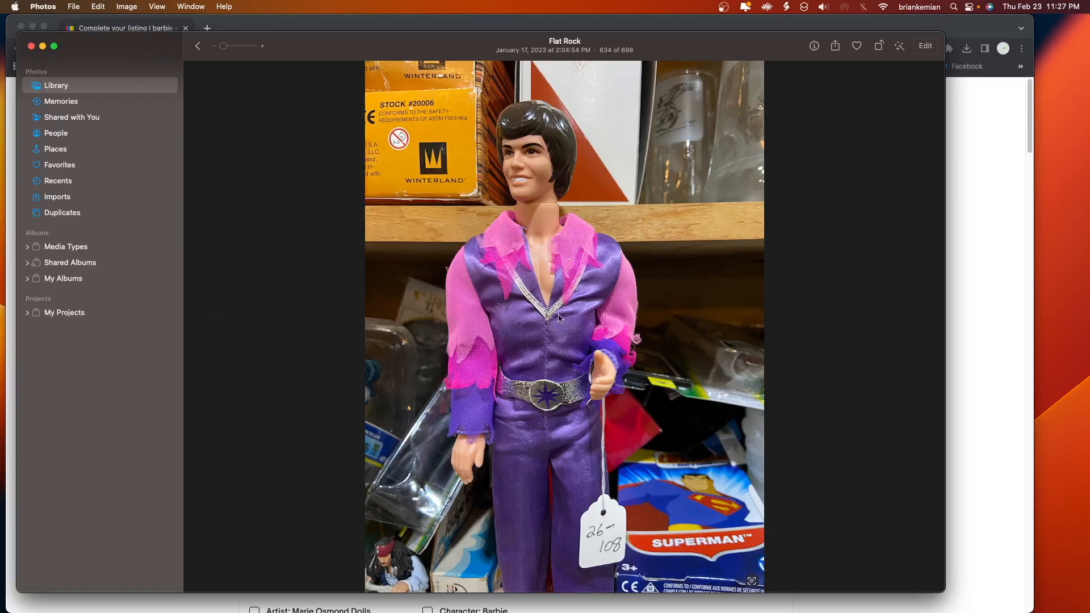
mouse_move(910, 69)
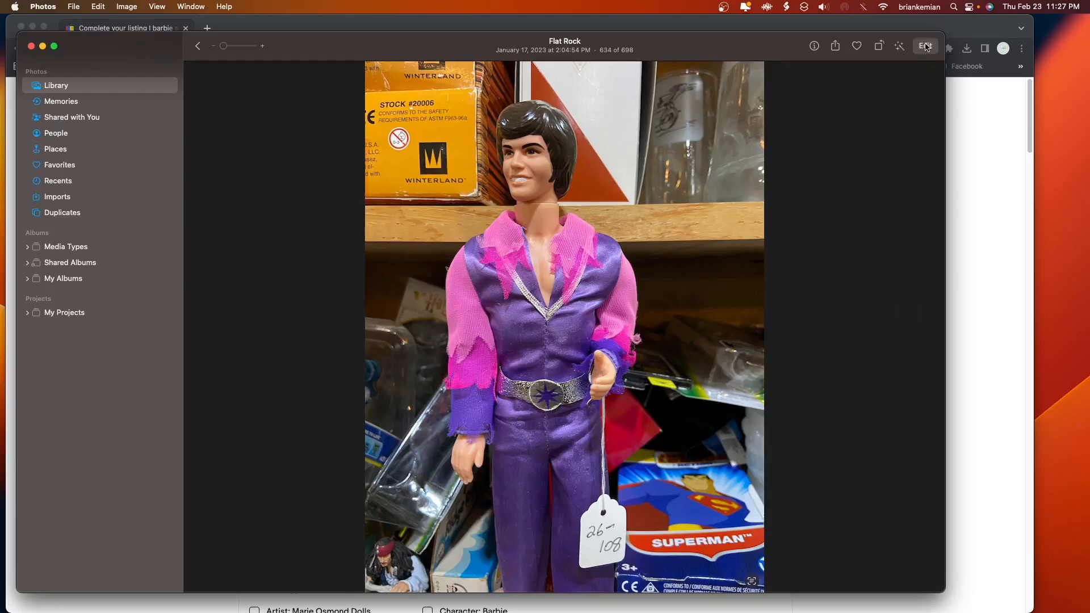
Open the original doll photo for editing in the Crop view.
left_click(924, 46)
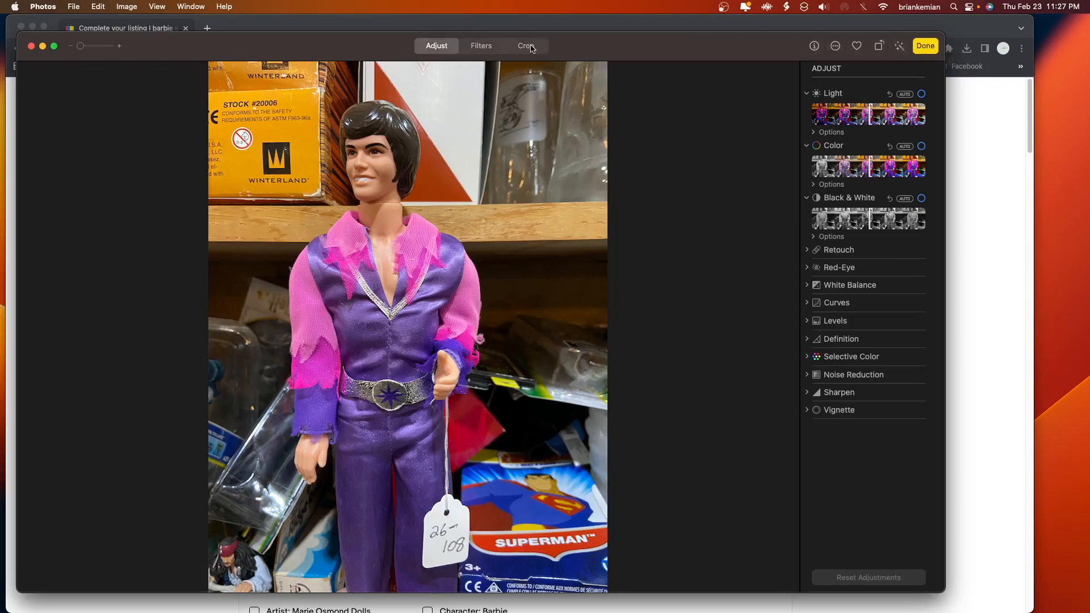
left_click(526, 46)
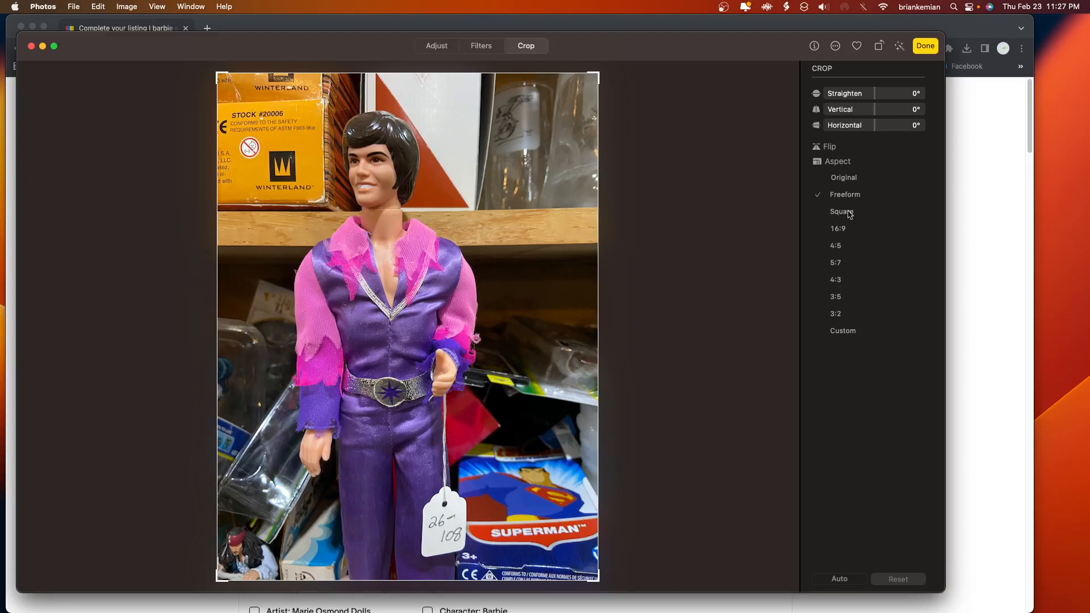
mouse_move(836, 299)
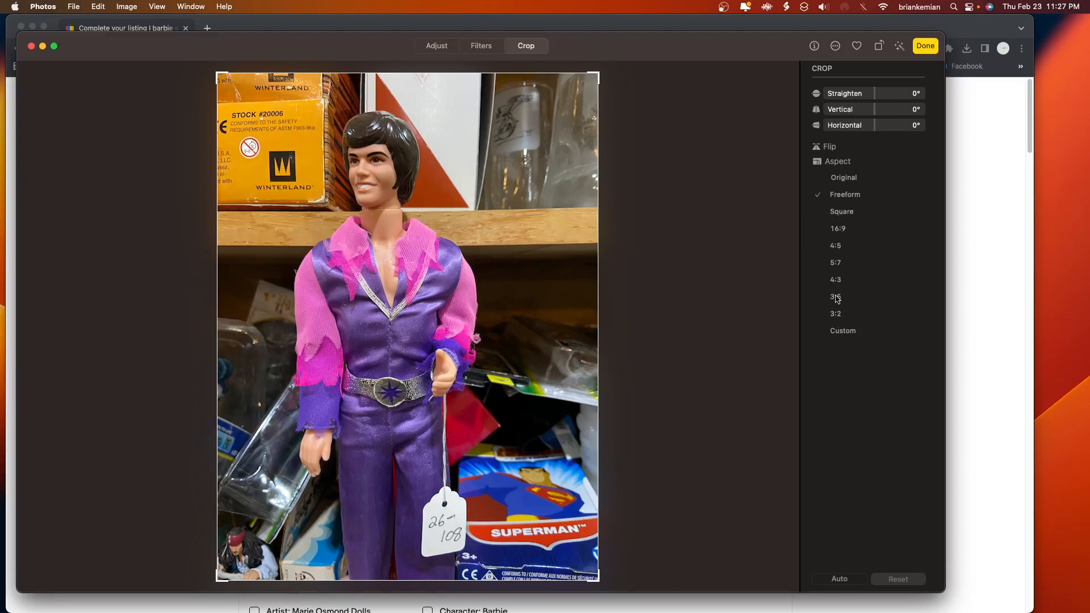
Set the crop aspect ratio to Square around the doll.
left_click(842, 211)
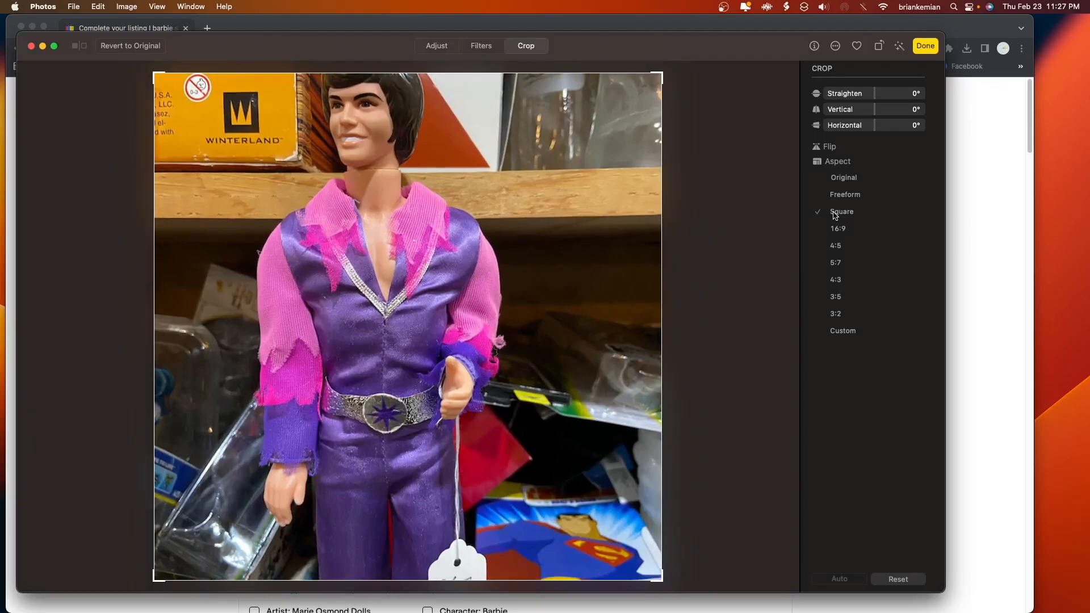
mouse_move(725, 221)
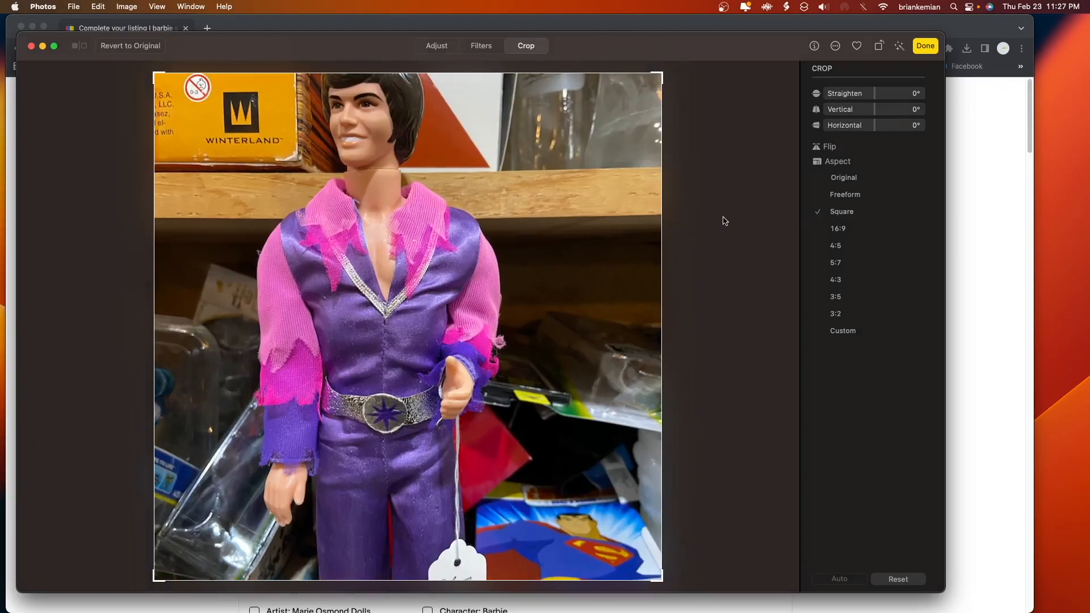
mouse_move(718, 225)
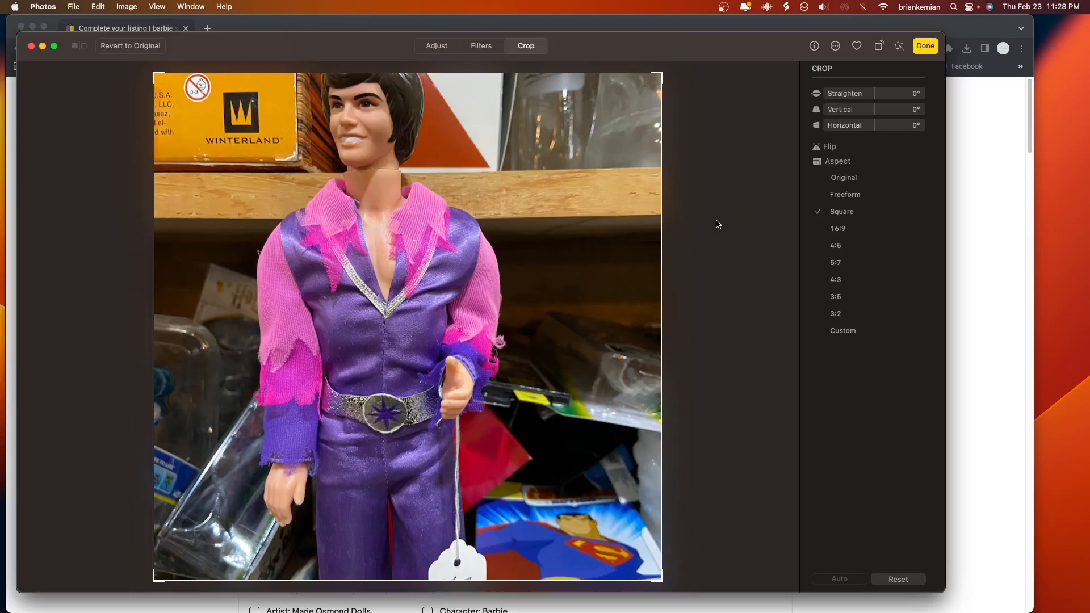
mouse_move(432, 159)
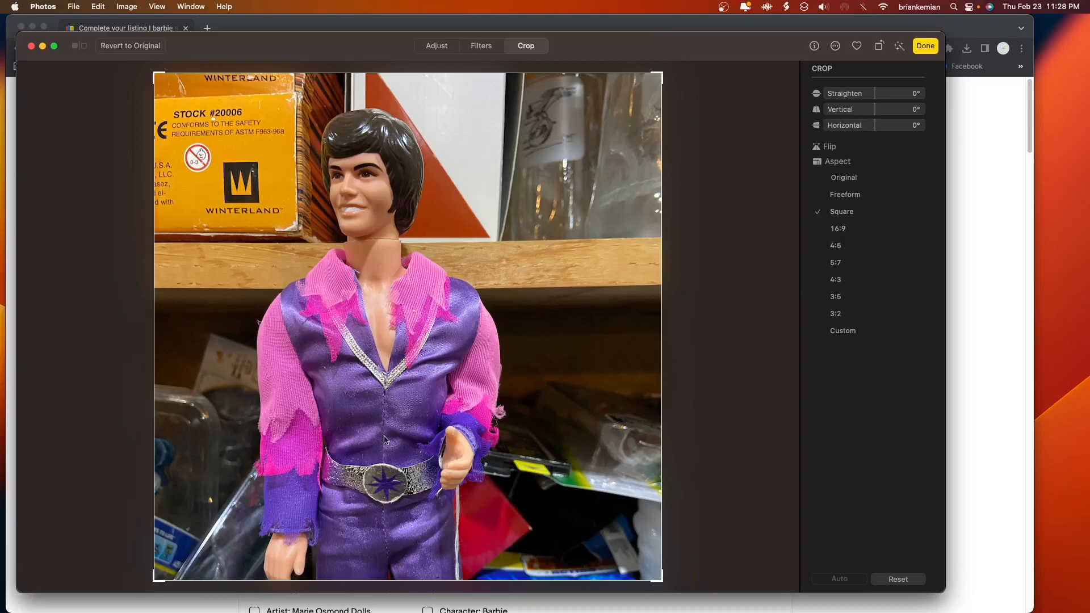
mouse_move(376, 490)
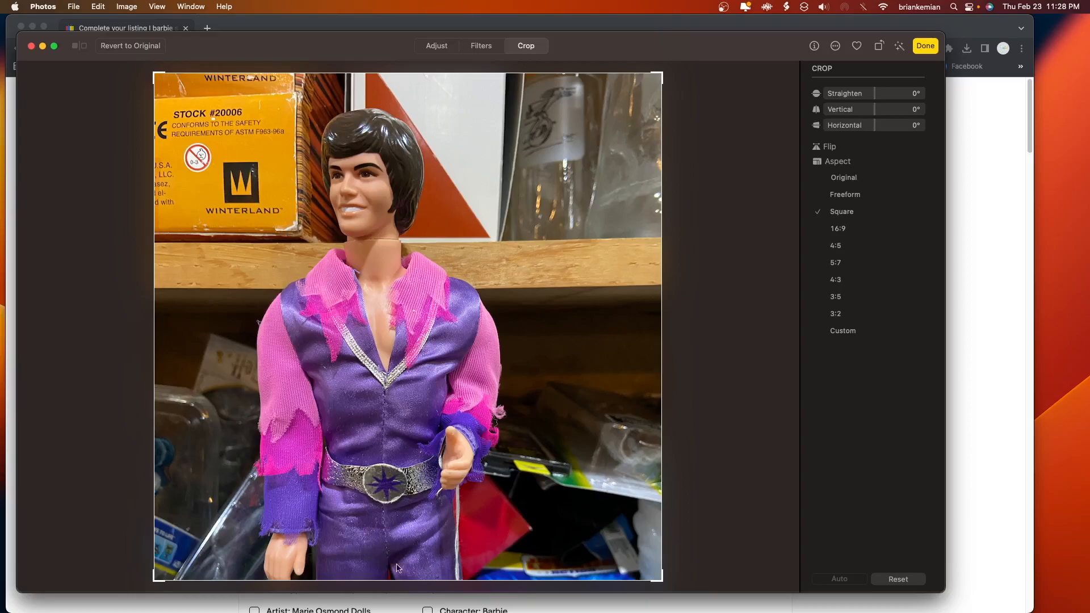
mouse_move(718, 372)
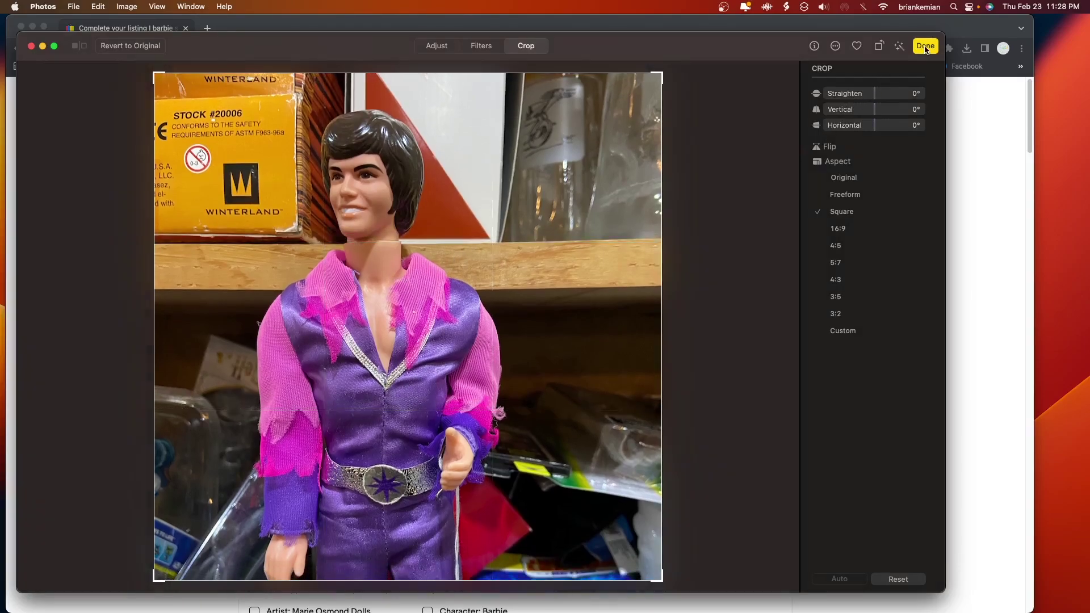
Finish editing to save the square crop, then view the photo's context menu.
left_click(926, 45)
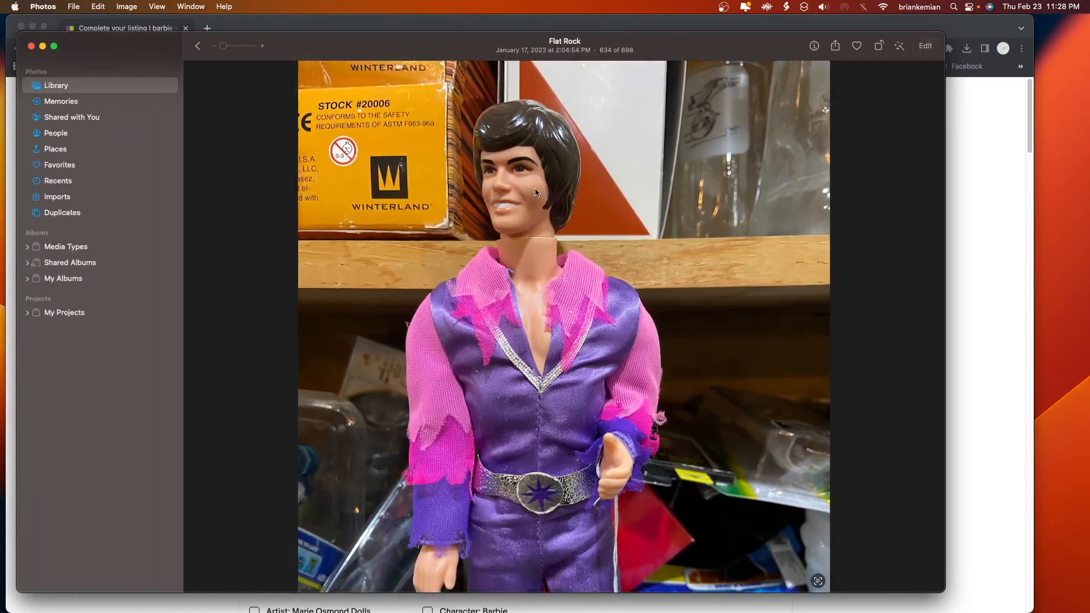
mouse_move(400, 415)
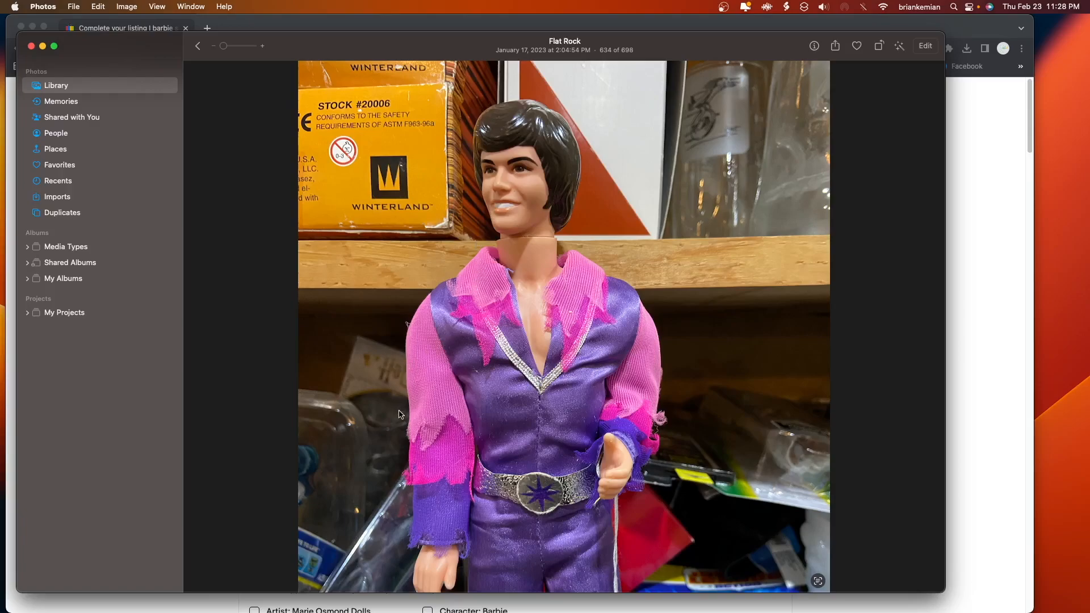
right_click(400, 415)
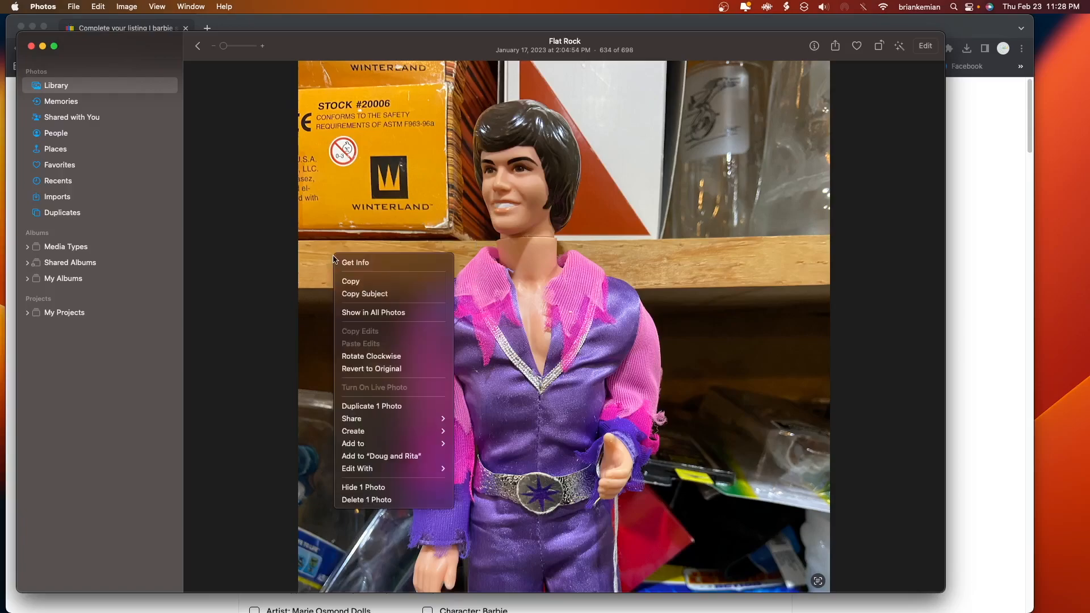
mouse_move(304, 254)
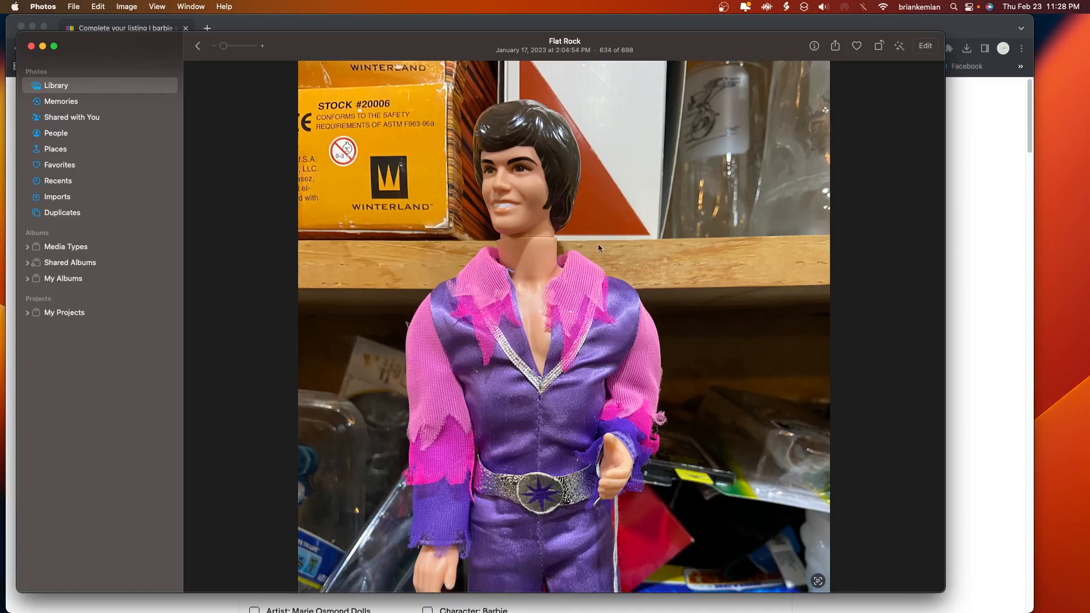
mouse_move(648, 441)
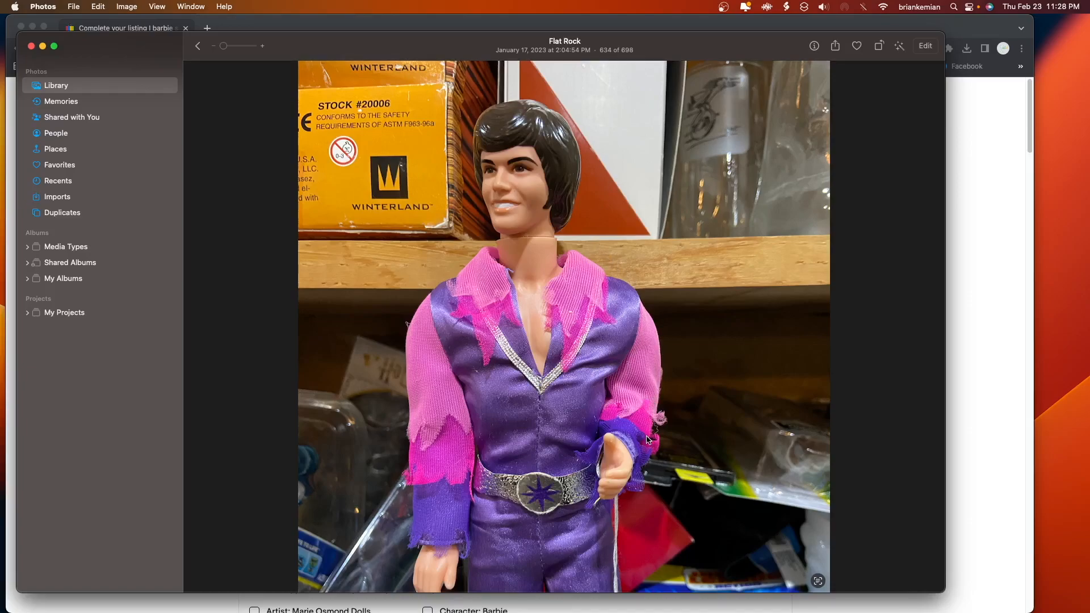